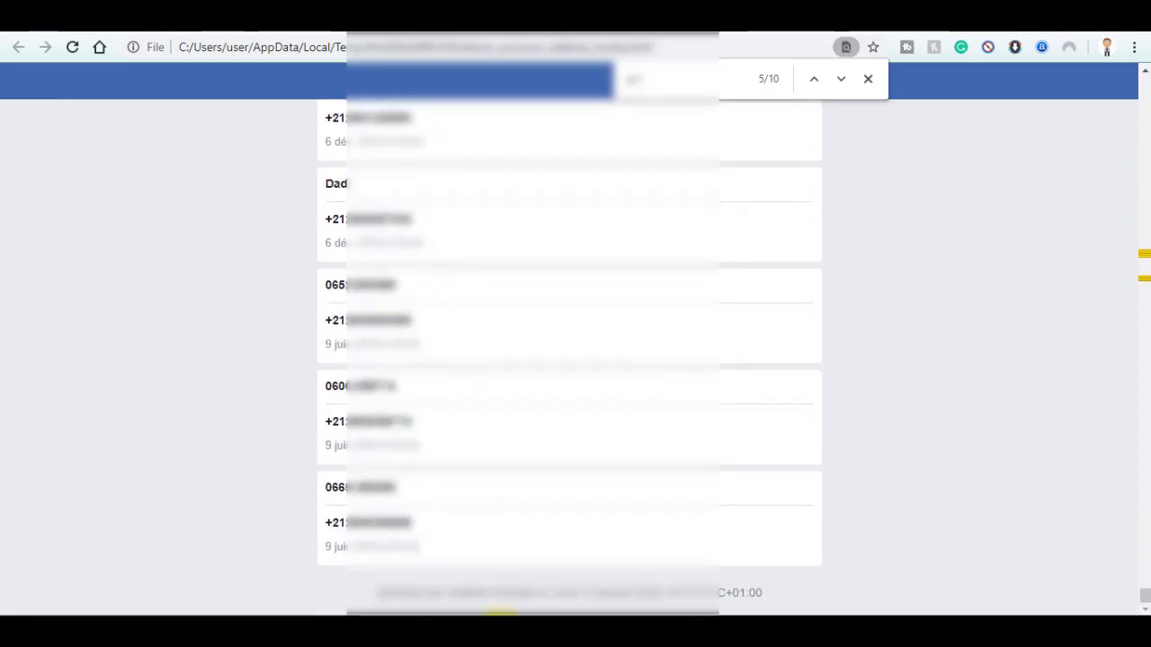
pyautogui.moveTo(423, 553)
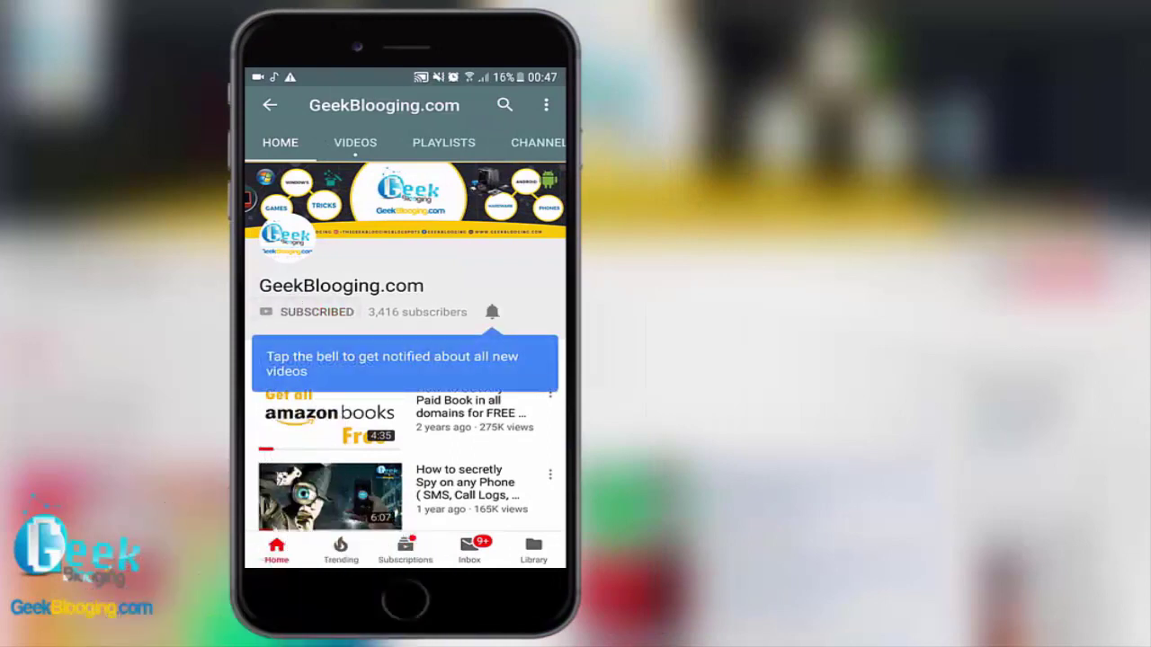
# Dismiss the promo card and show the logged-in Facebook News Feed in Chrome
pyautogui.click(492, 312)
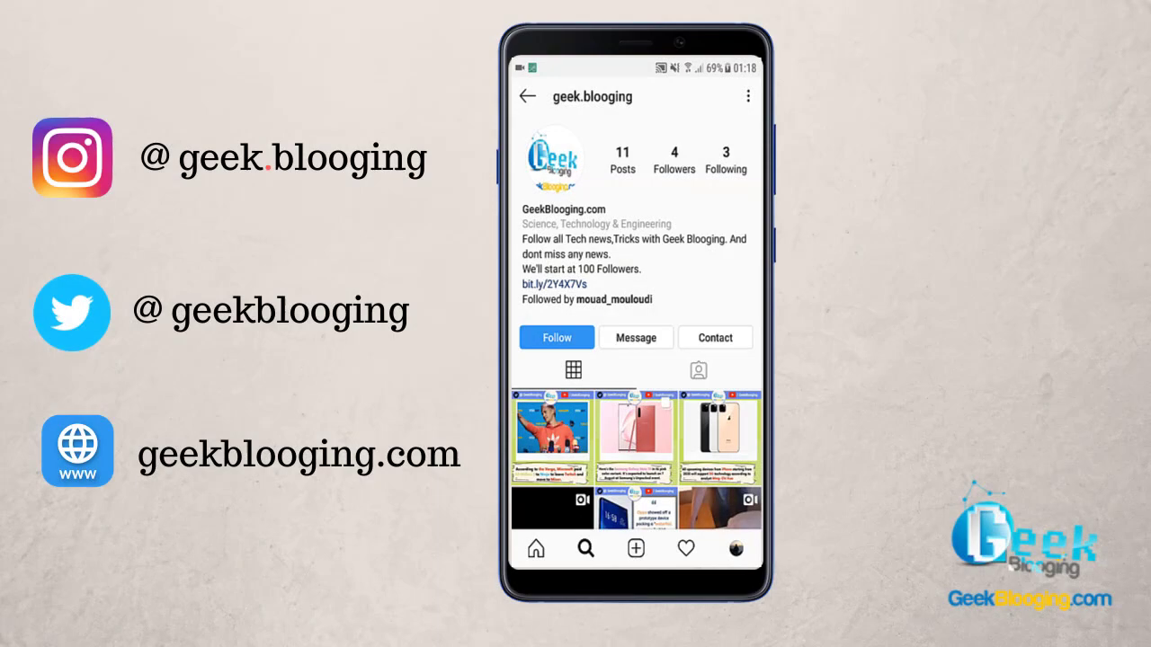
pyautogui.click(556, 337)
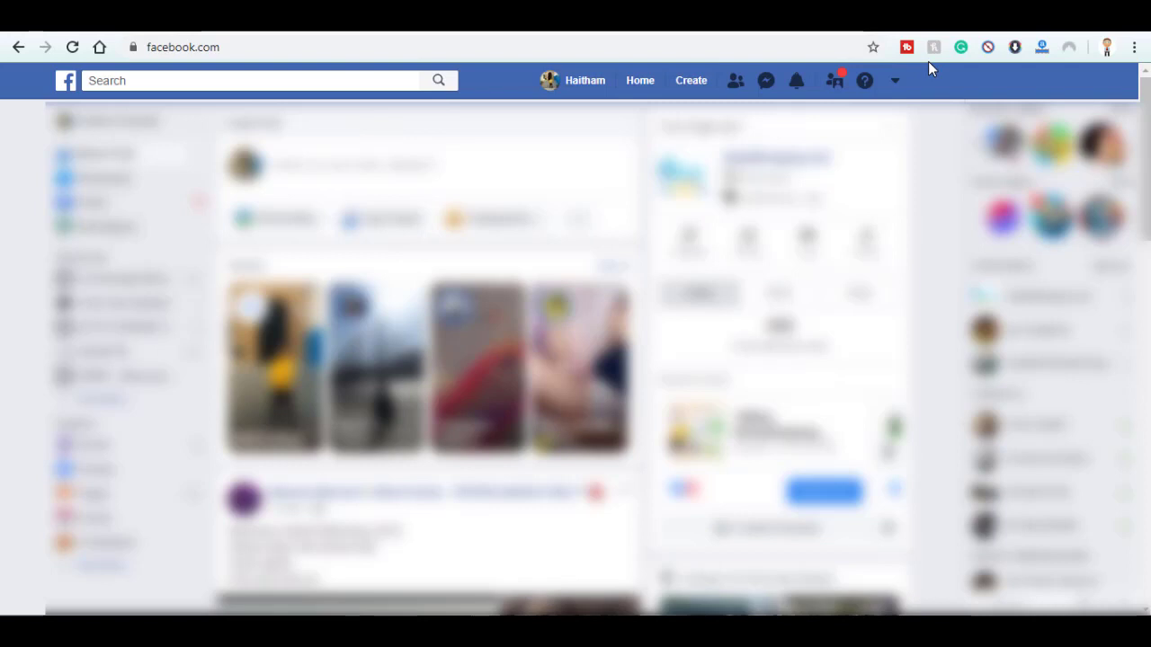
# Go from the account dropdown's Settings to the Your Facebook Information section
pyautogui.click(895, 81)
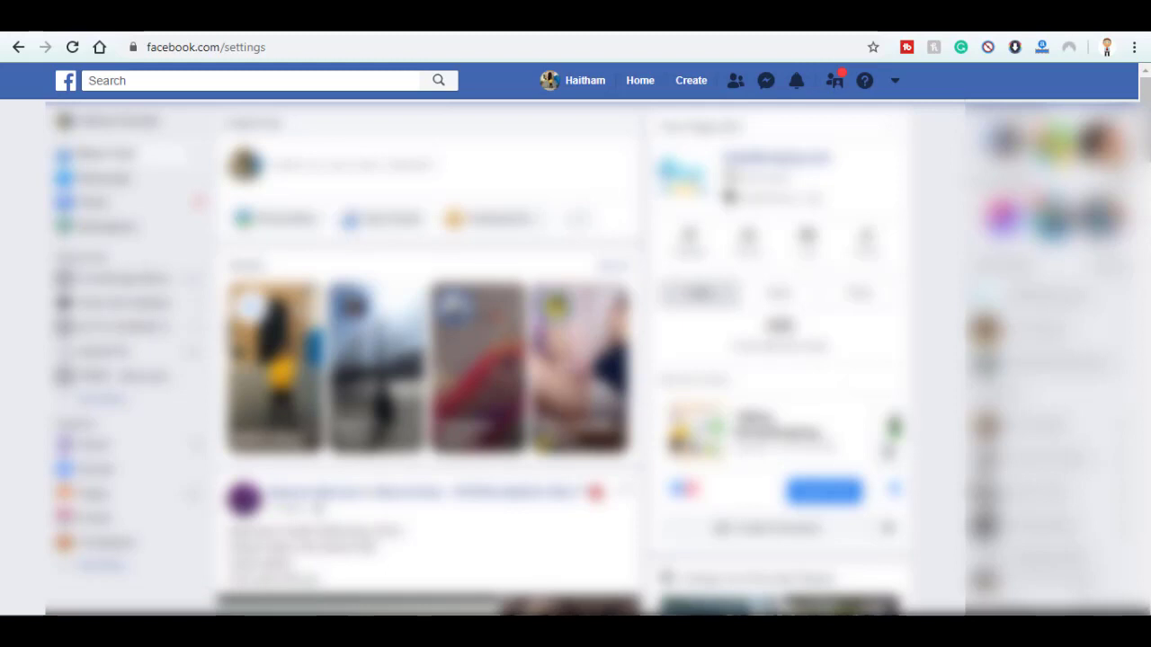
pyautogui.click(130, 170)
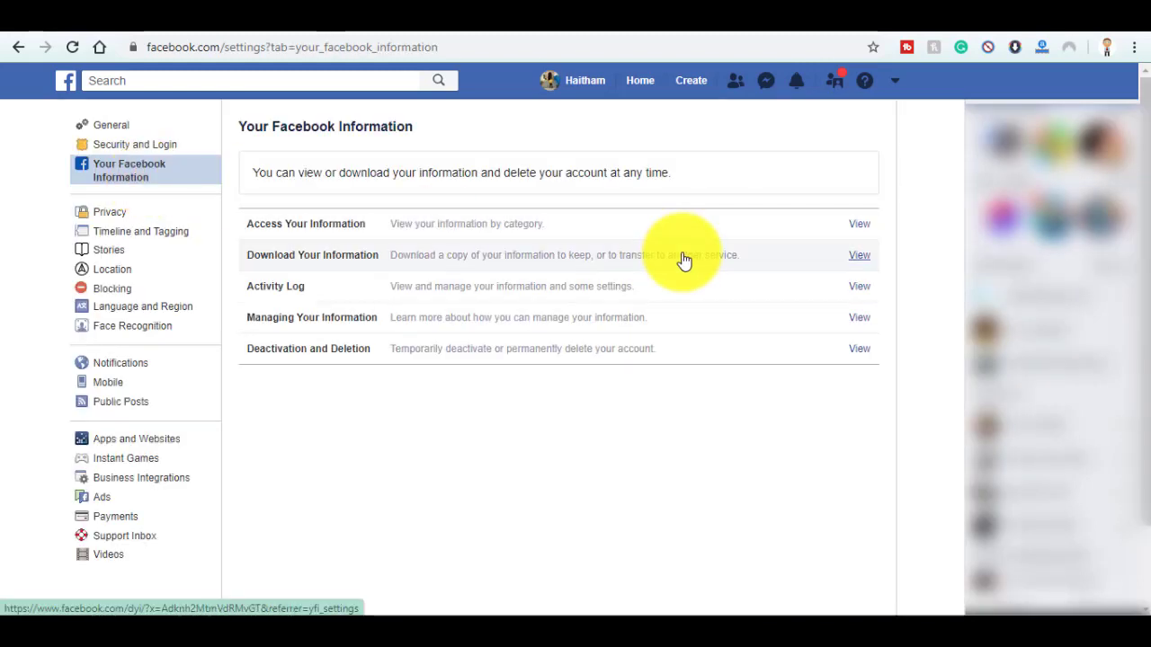
pyautogui.moveTo(403, 225)
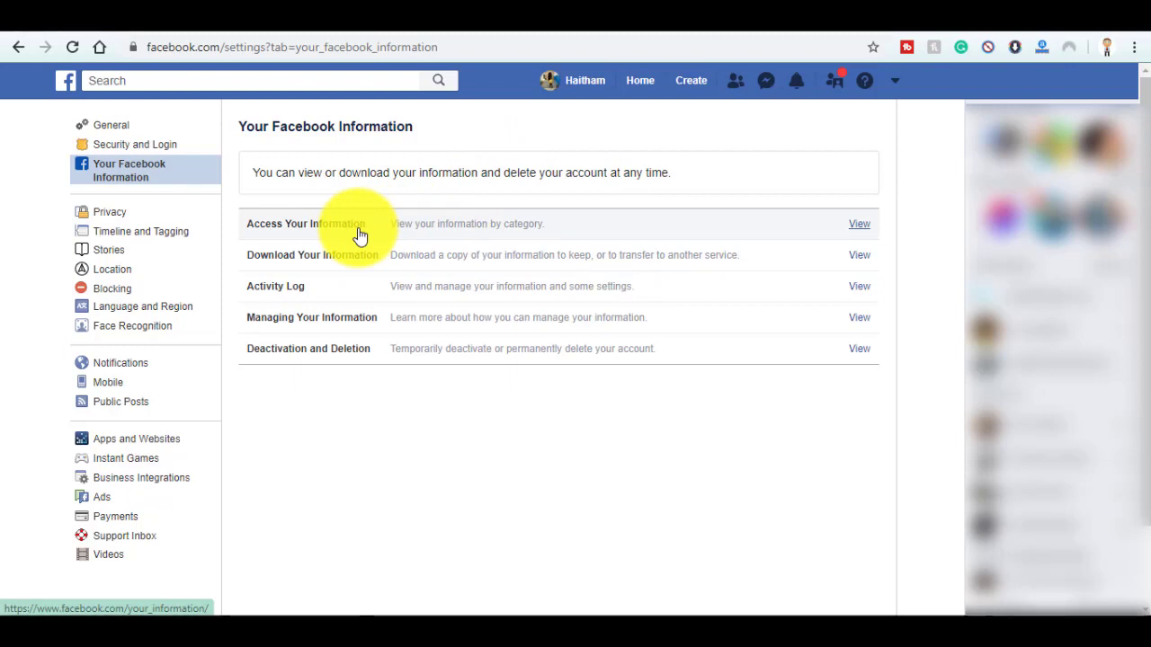
pyautogui.moveTo(348, 265)
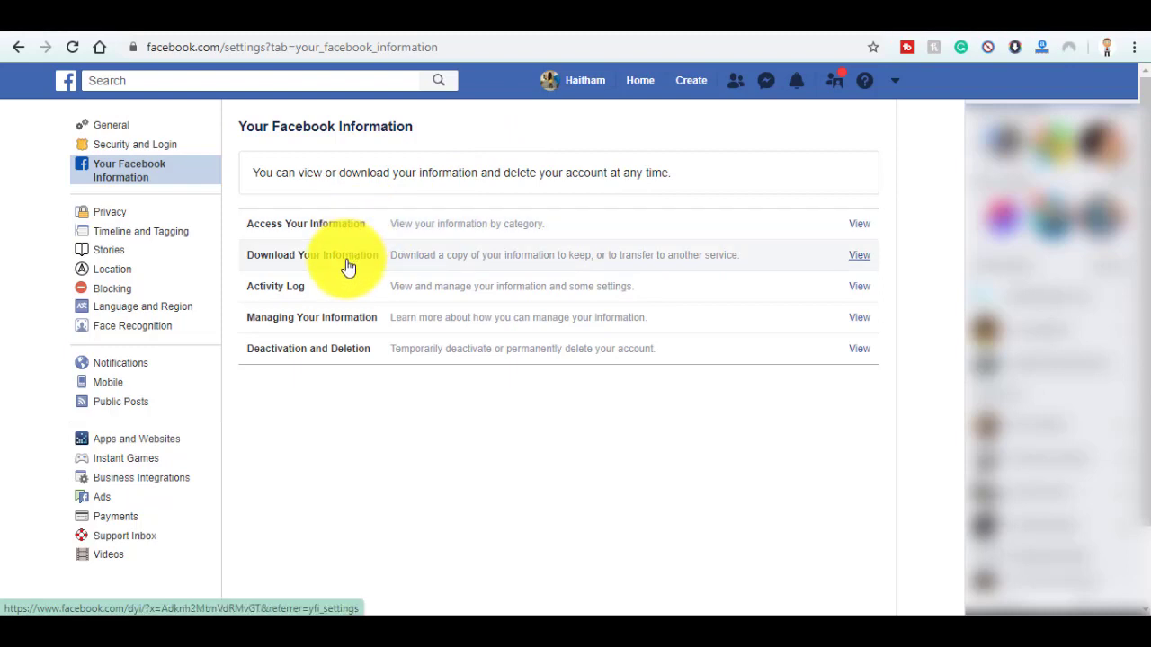
pyautogui.moveTo(542, 223)
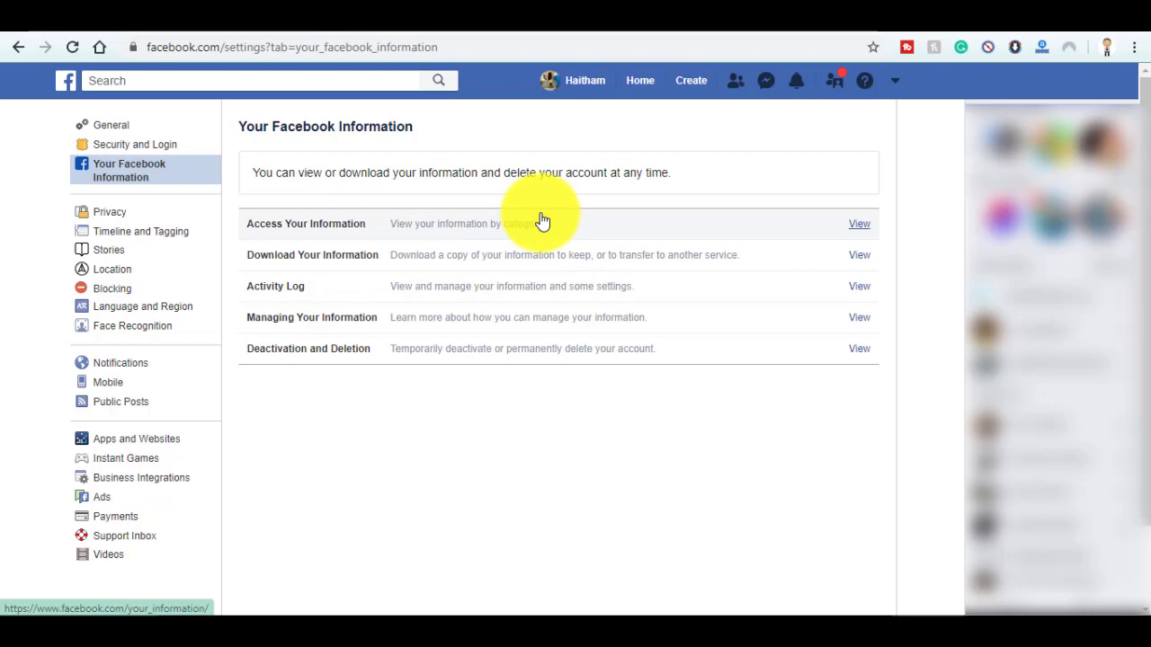
# Open Your Address Books under About You and browse the 174 uploaded contacts
pyautogui.click(859, 223)
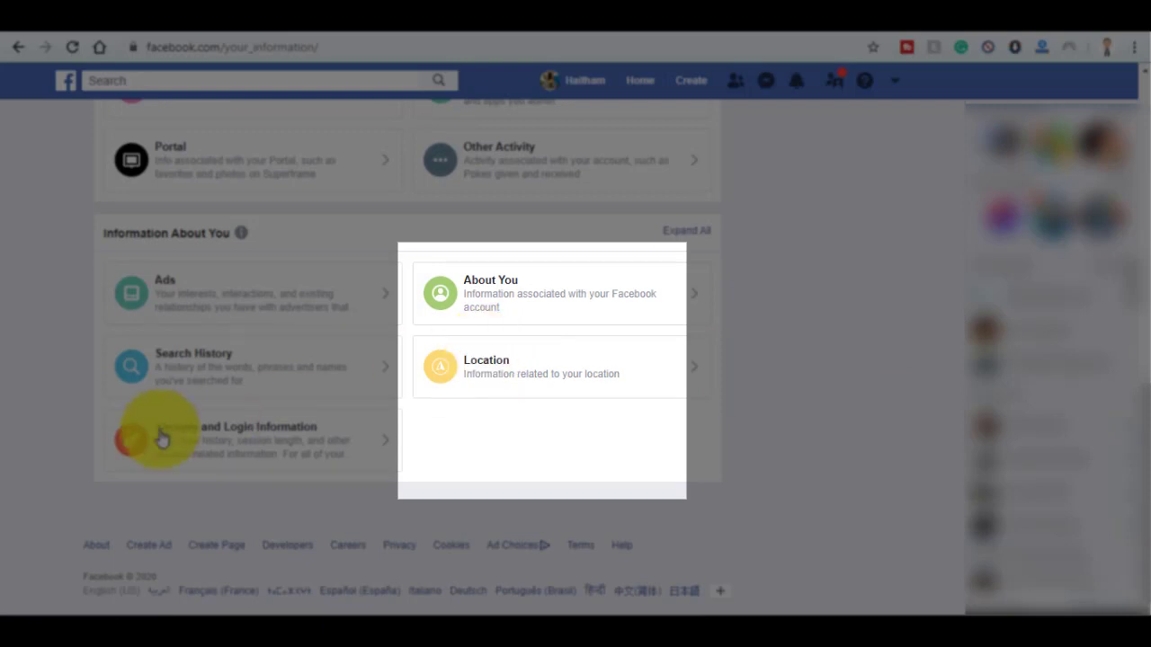
pyautogui.moveTo(454, 377)
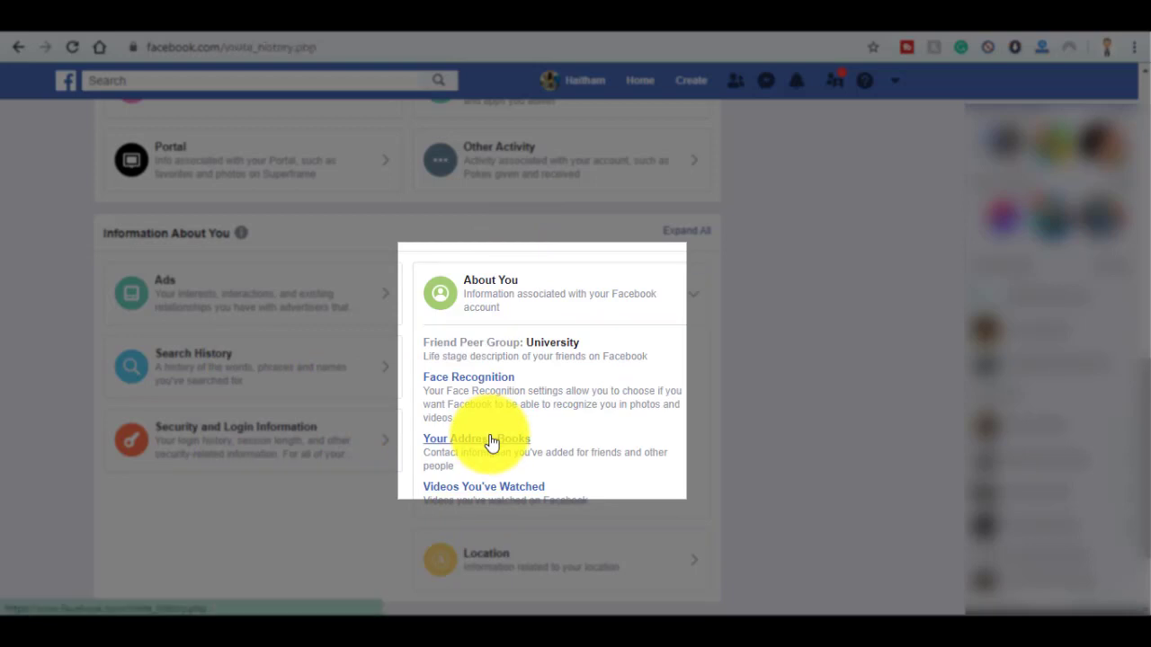
pyautogui.click(475, 439)
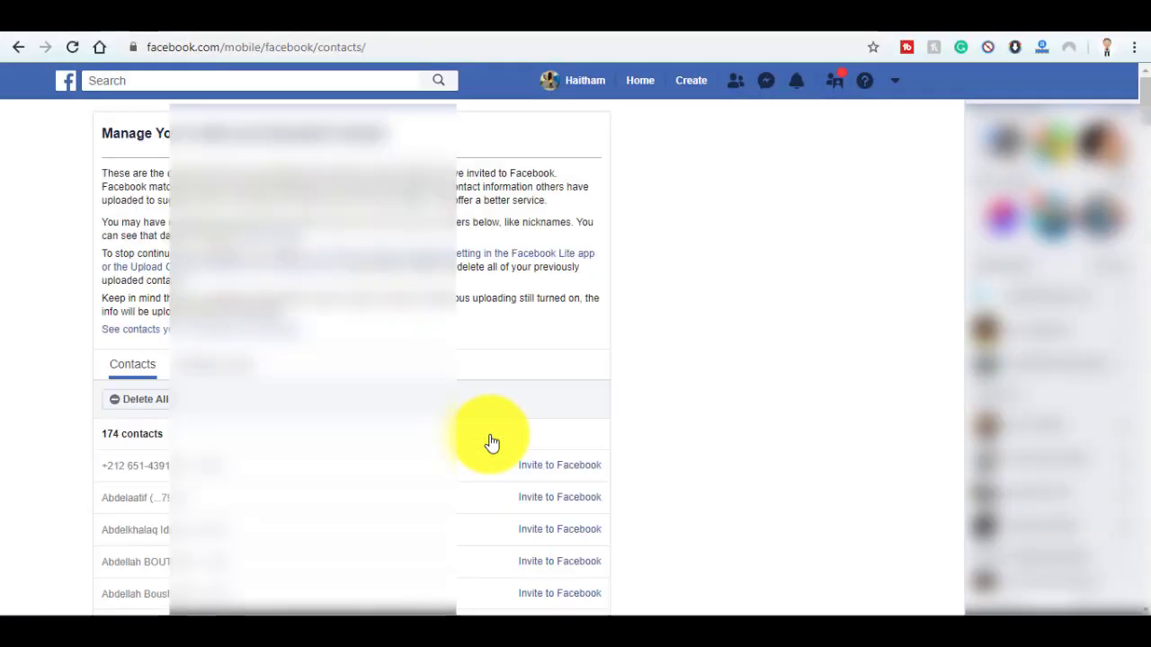
pyautogui.moveTo(1124, 95)
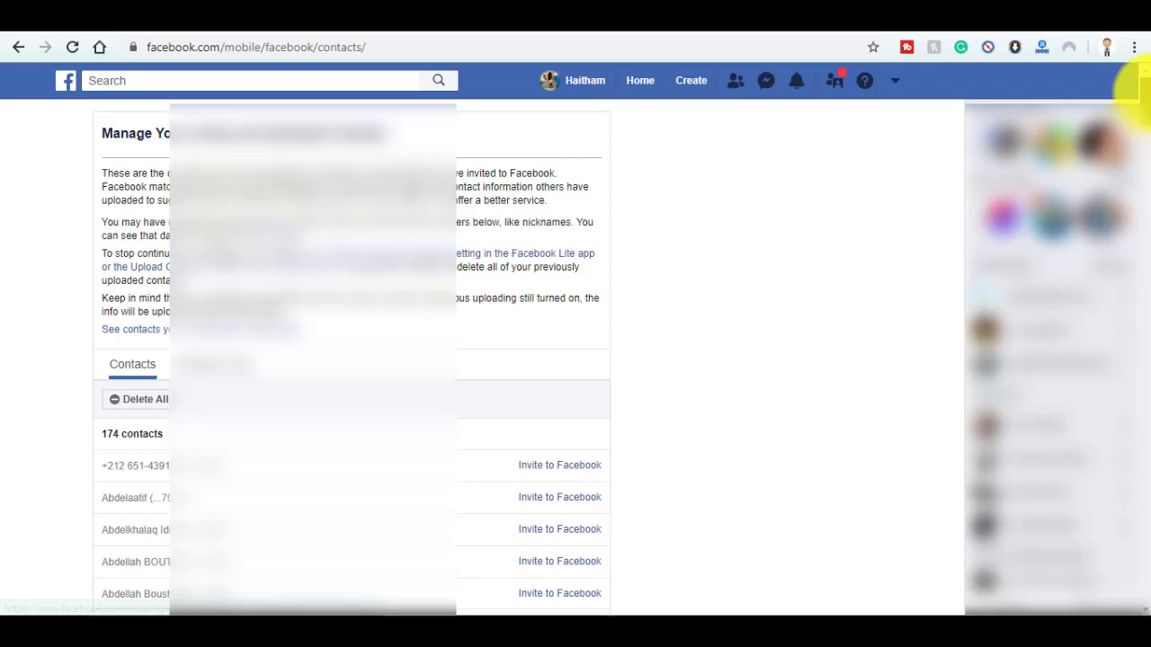
pyautogui.scroll(-3)
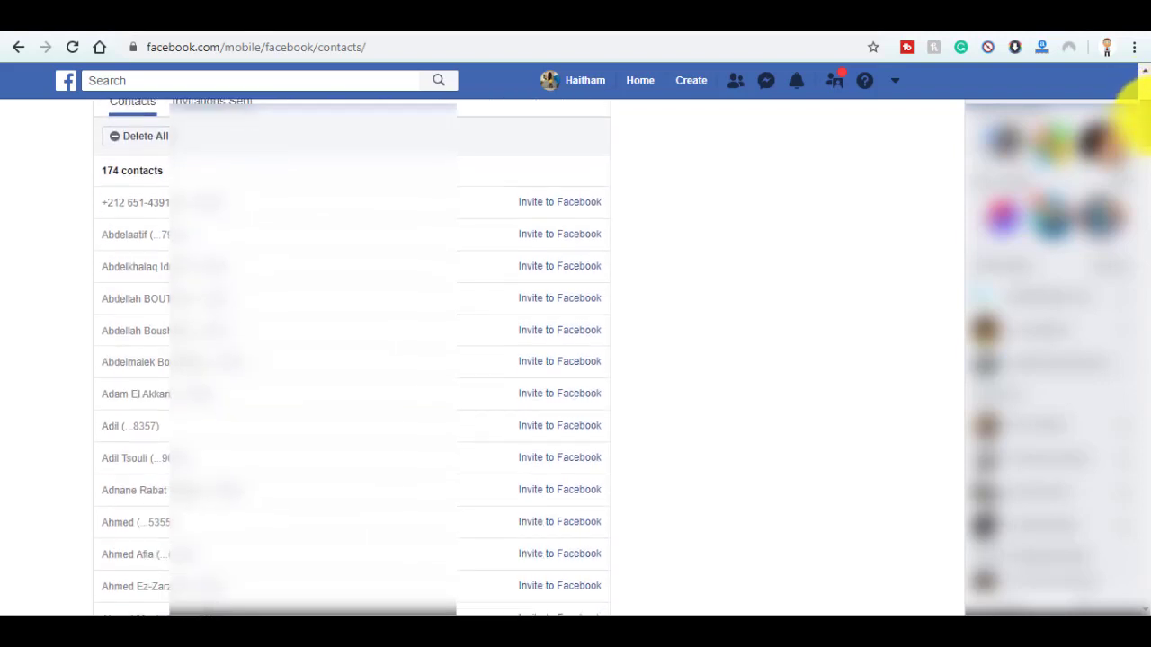
pyautogui.scroll(-3)
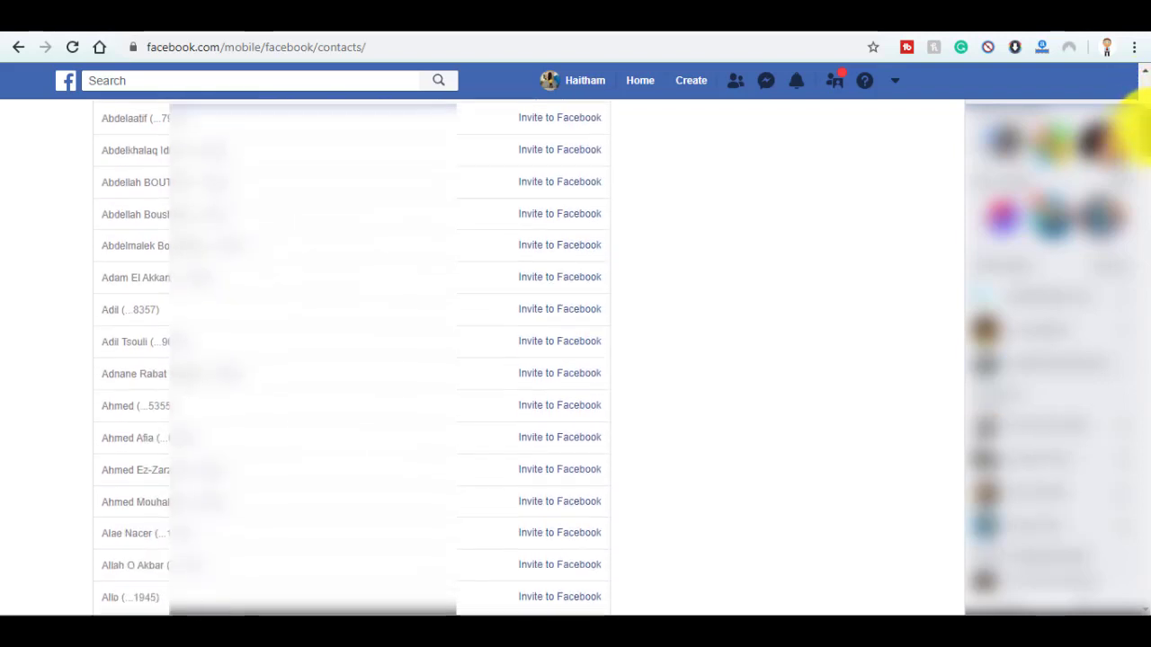
pyautogui.scroll(3)
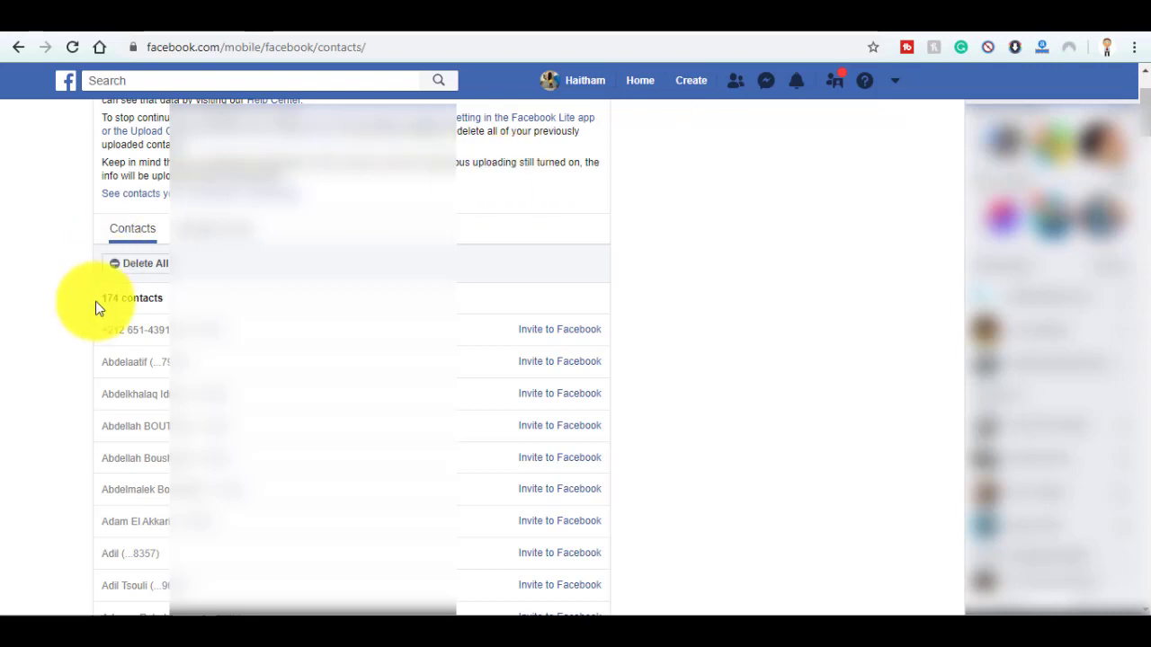
pyautogui.moveTo(147, 312)
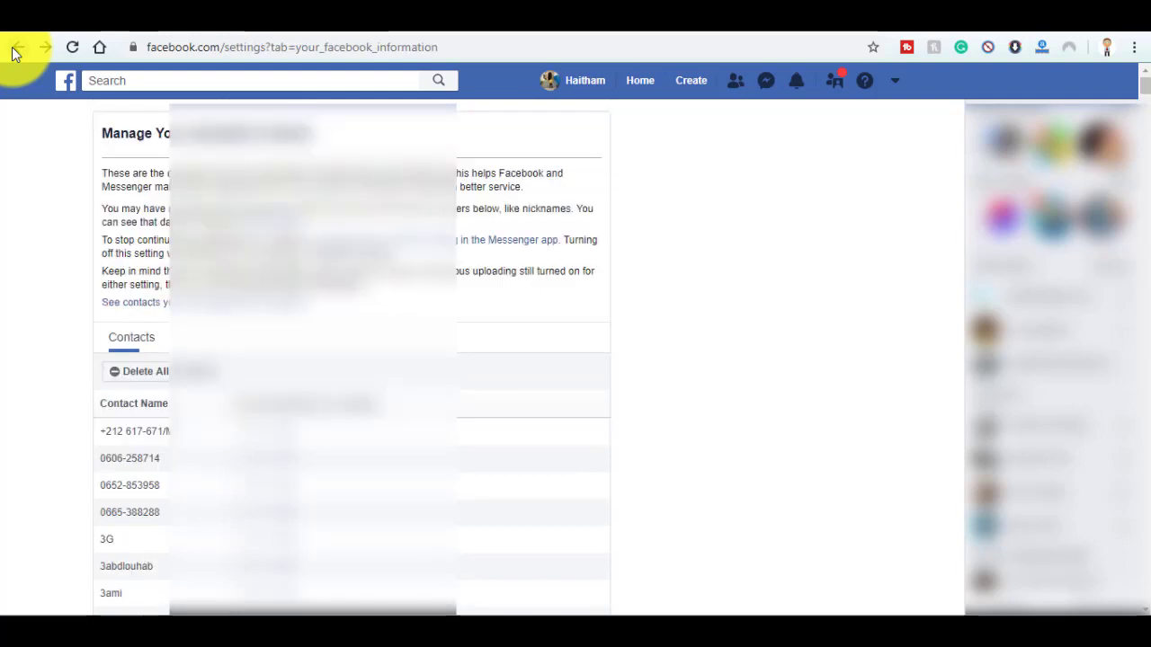
# Return to Your Facebook Information and open the Download Your Information page
pyautogui.click(17, 47)
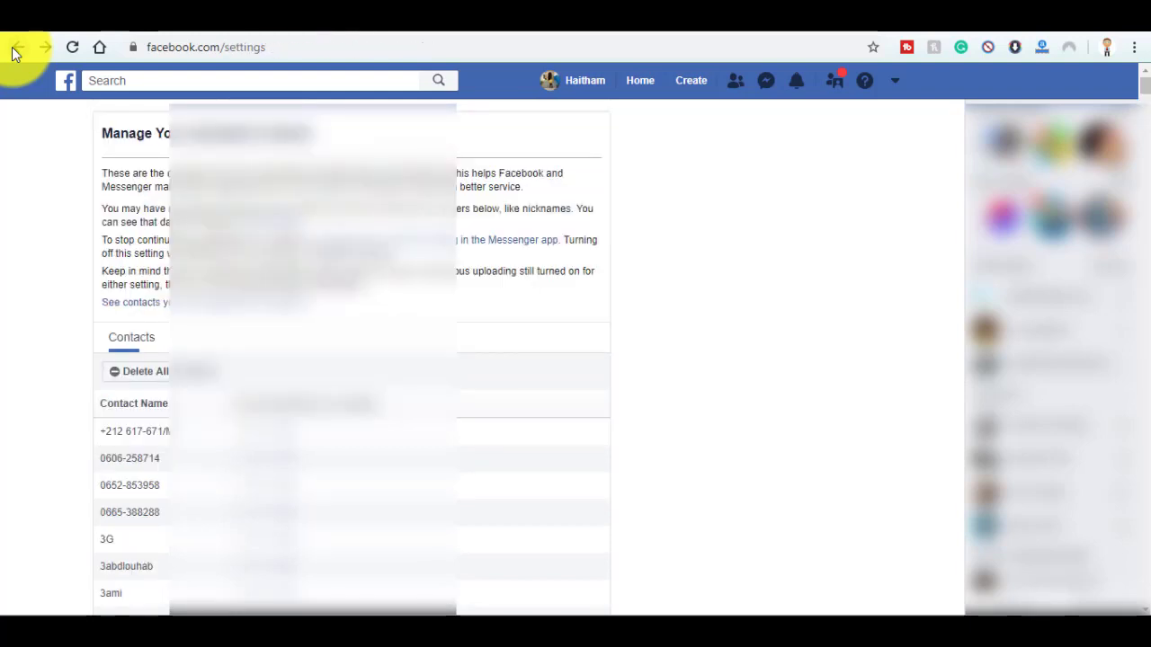
pyautogui.click(18, 46)
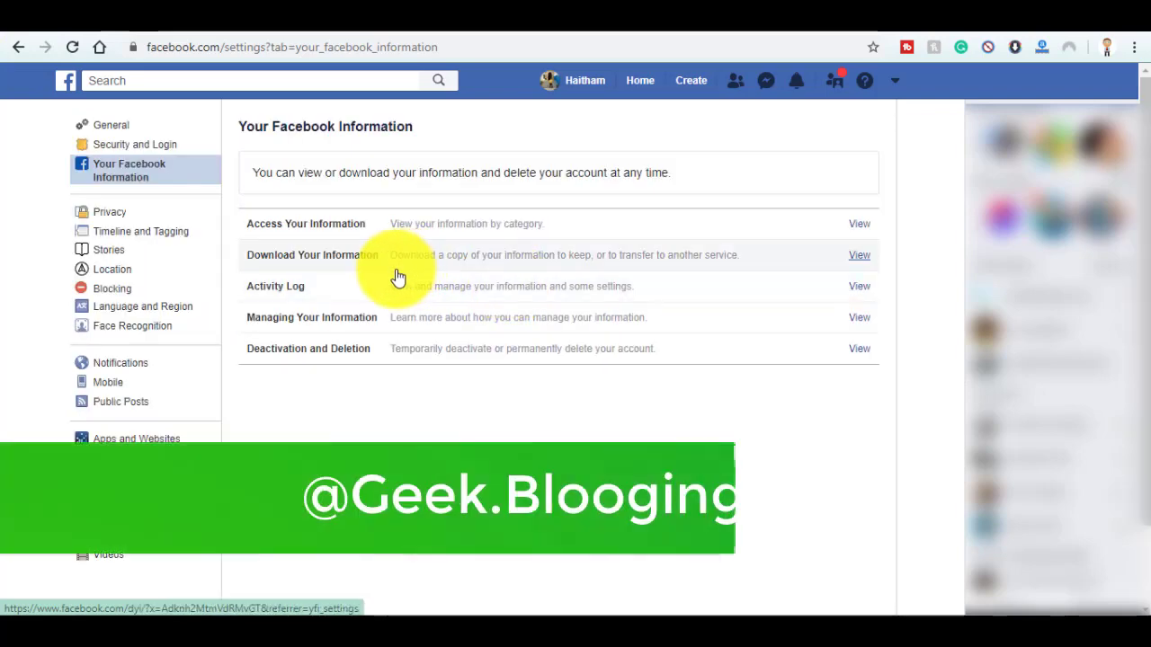
pyautogui.click(859, 255)
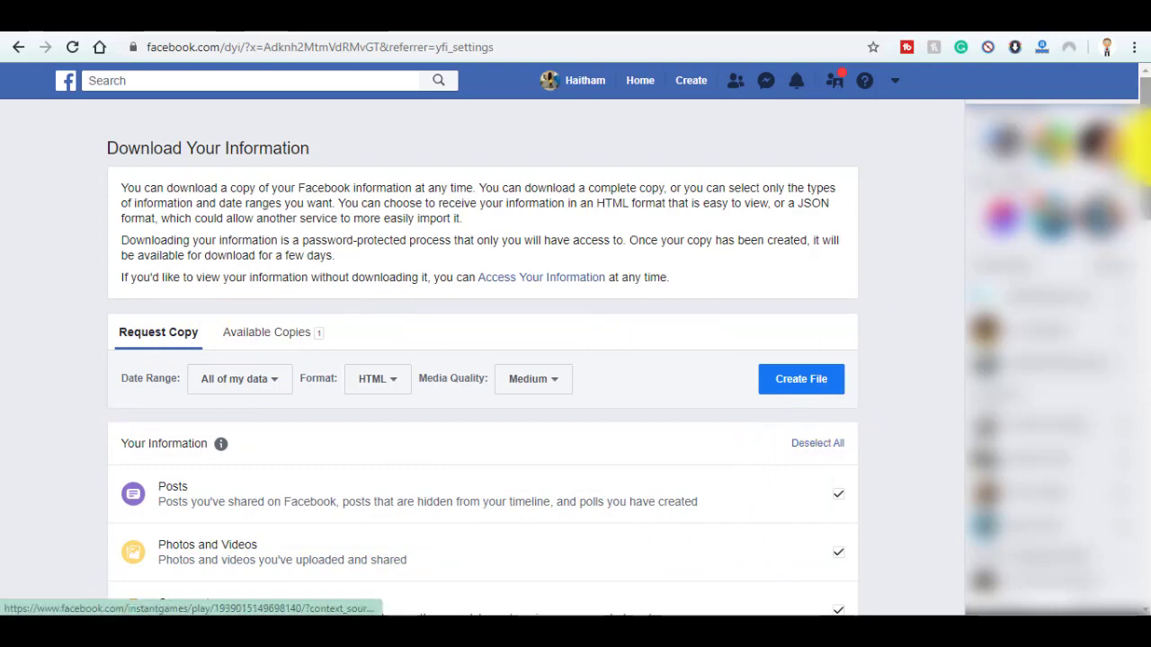
pyautogui.scroll(-3)
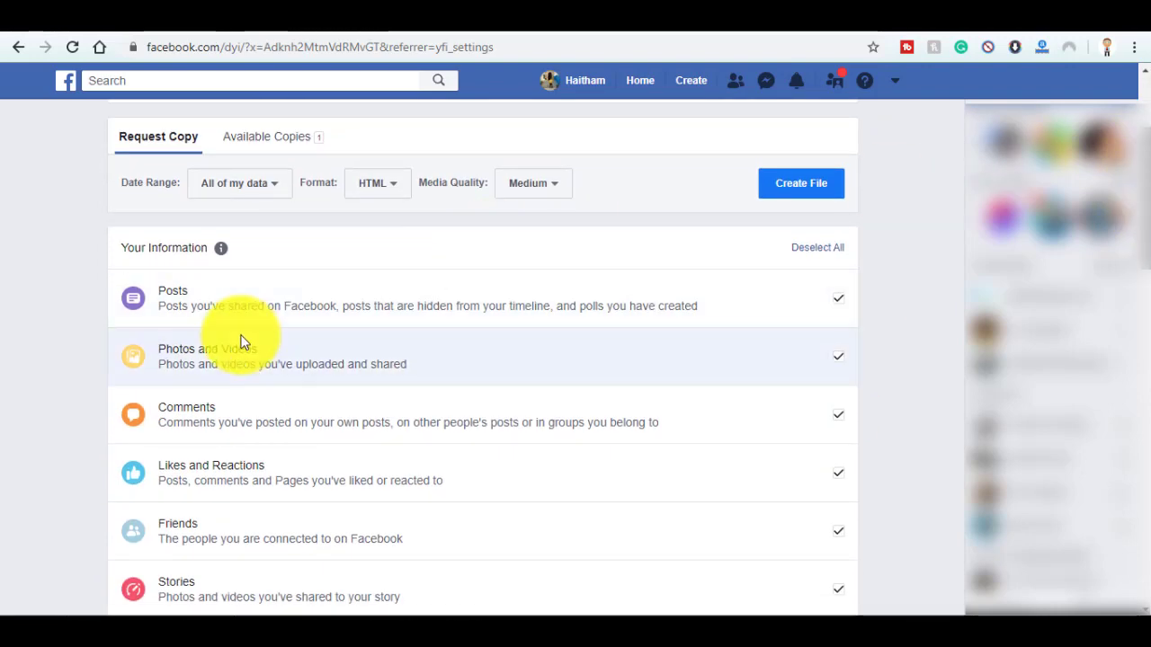
pyautogui.moveTo(836, 220)
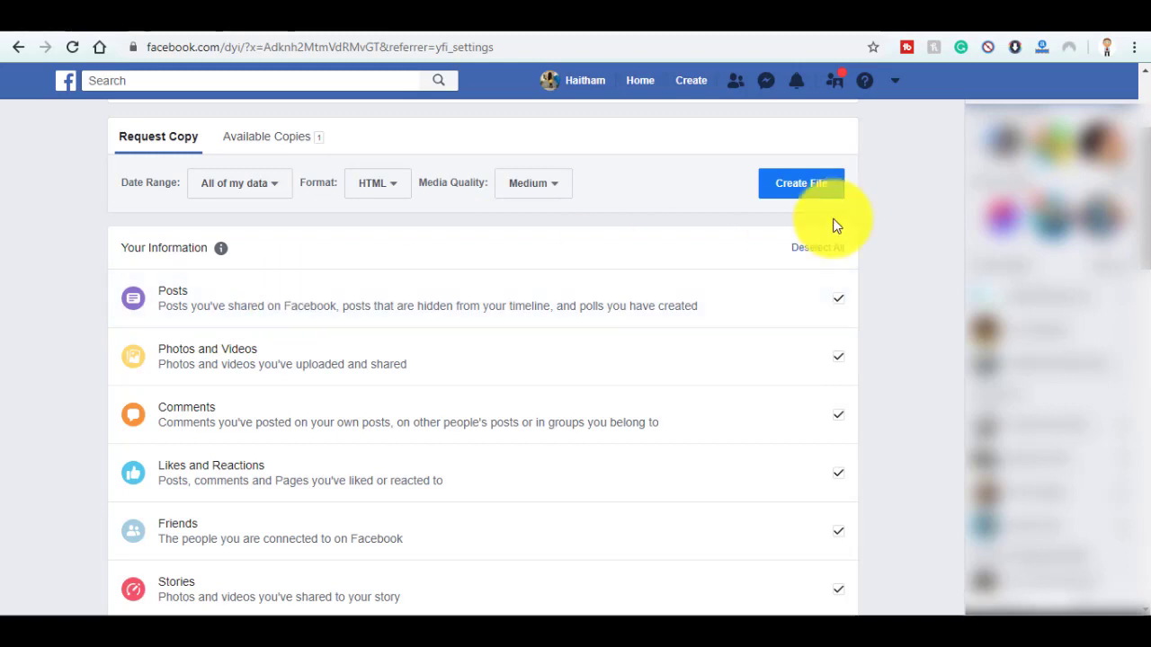
pyautogui.scroll(3)
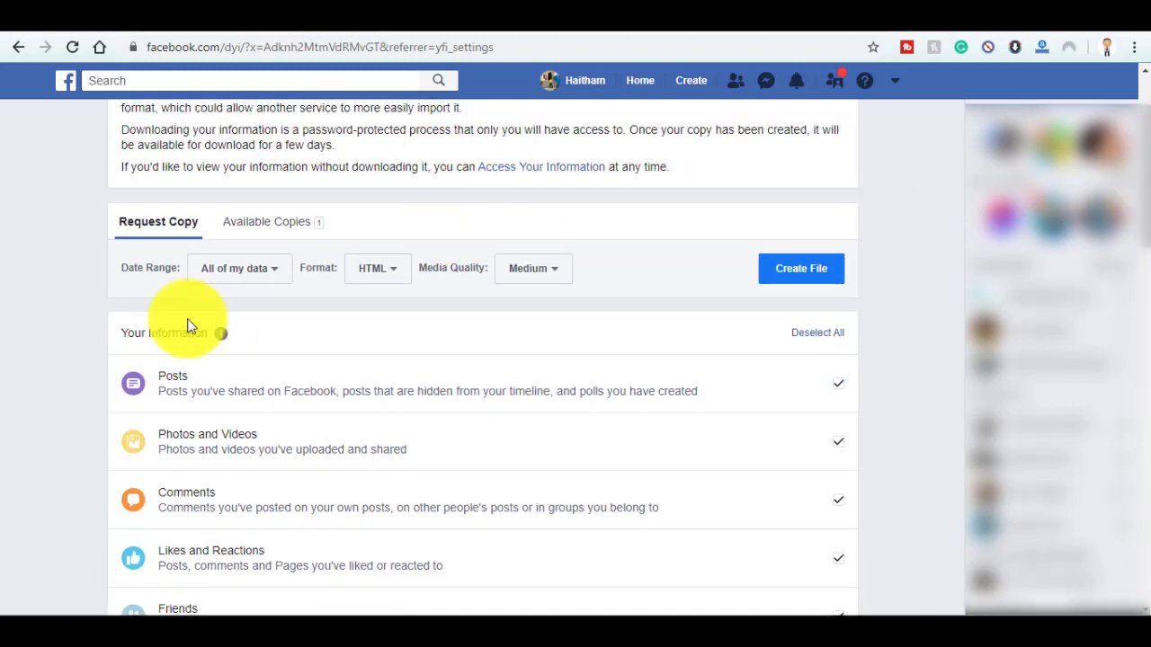
pyautogui.moveTo(142, 281)
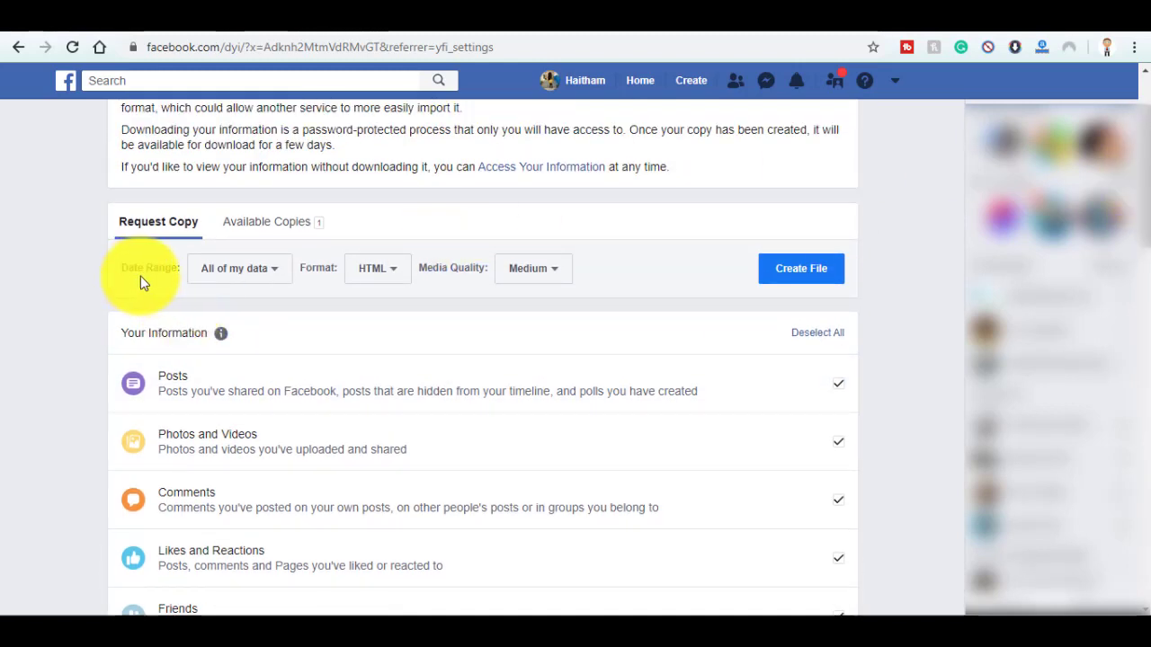
pyautogui.moveTo(414, 279)
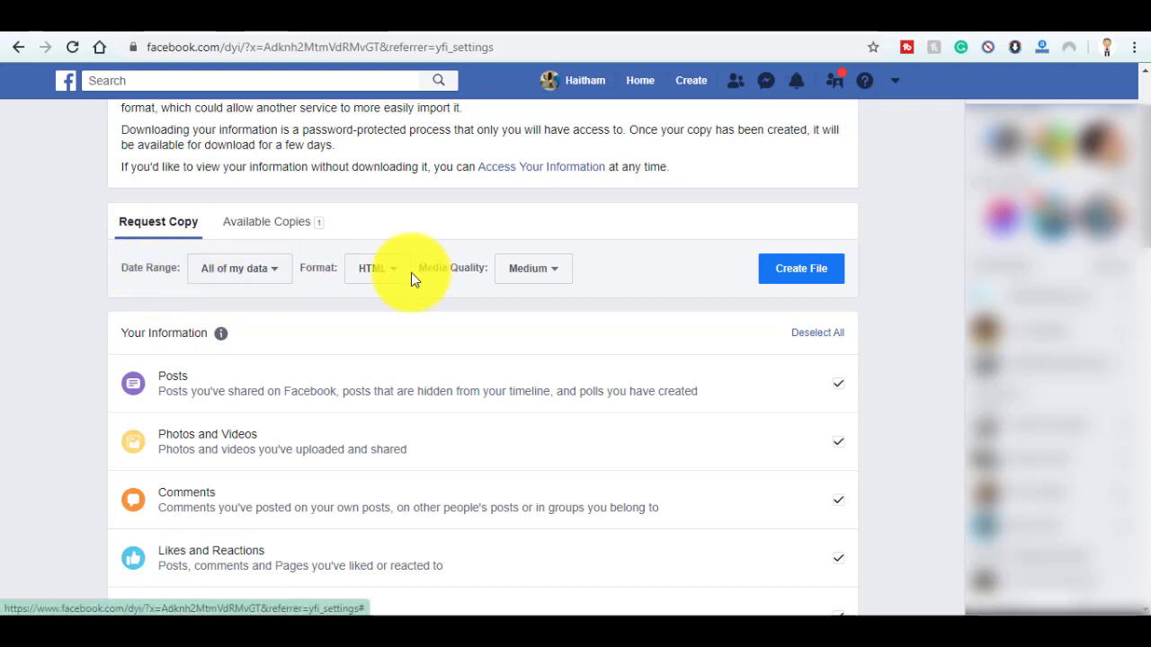
pyautogui.moveTo(459, 283)
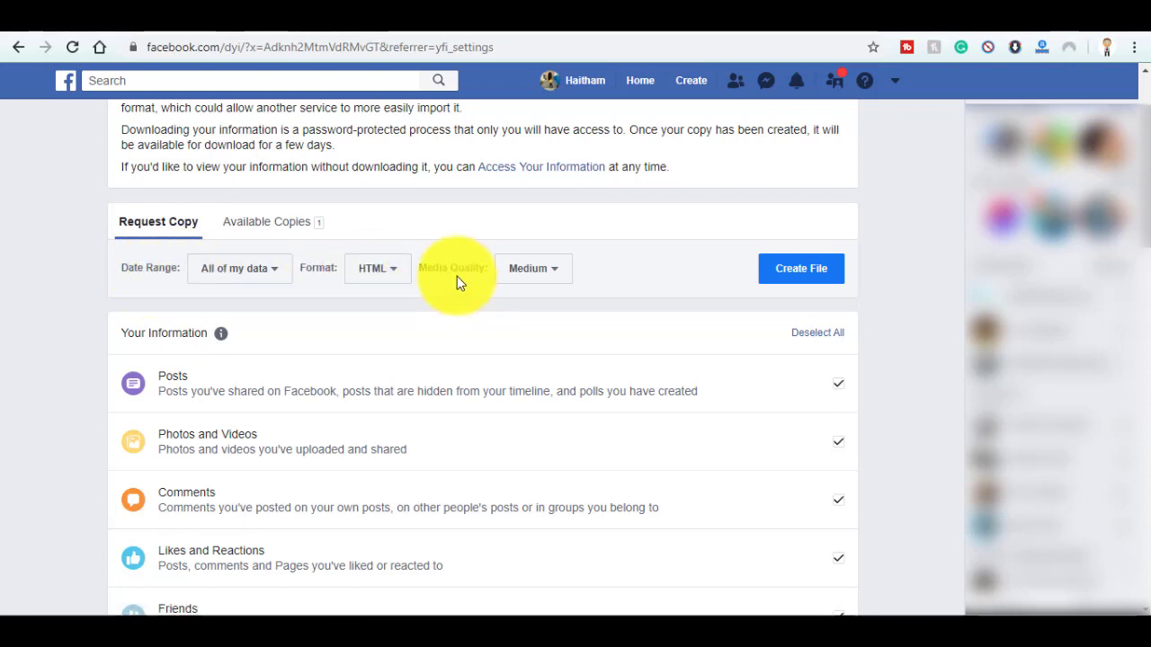
pyautogui.moveTo(838, 350)
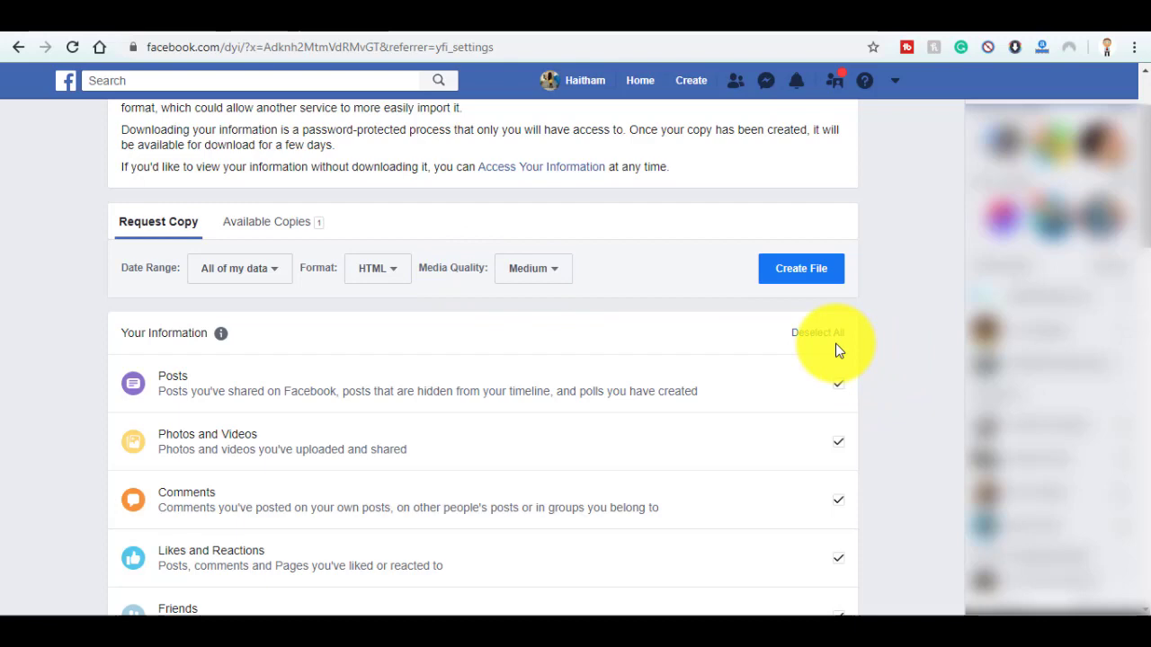
# Deselect all categories, tick only About You, and create the file
pyautogui.click(818, 333)
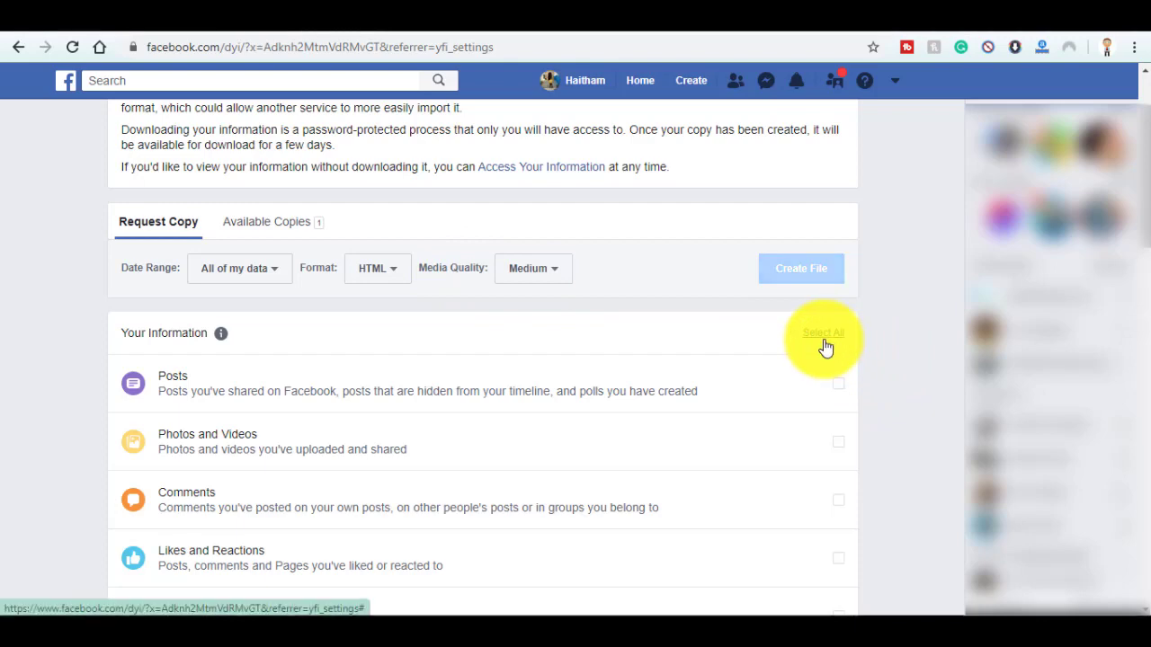
pyautogui.scroll(-3)
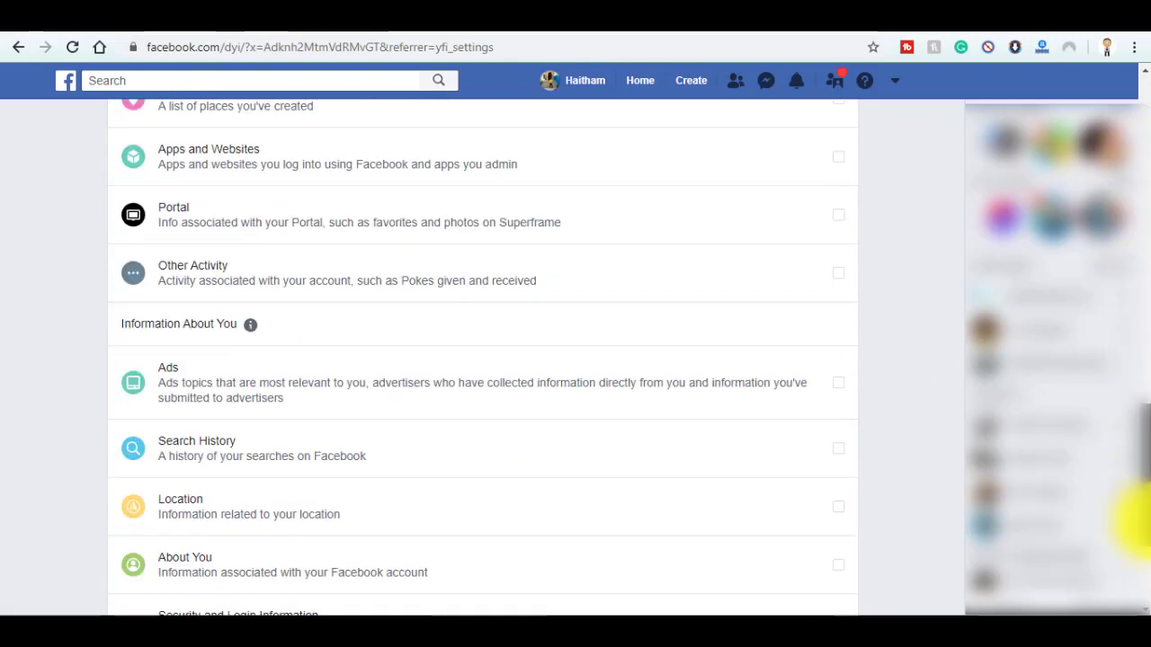
pyautogui.scroll(-3)
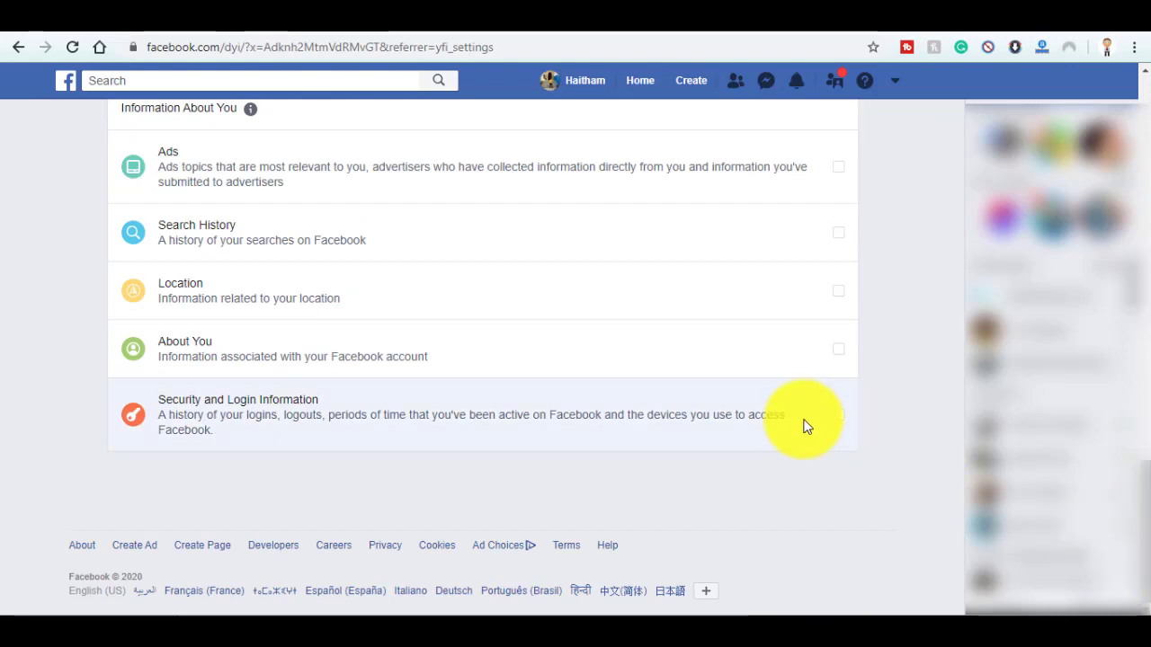
pyautogui.click(837, 348)
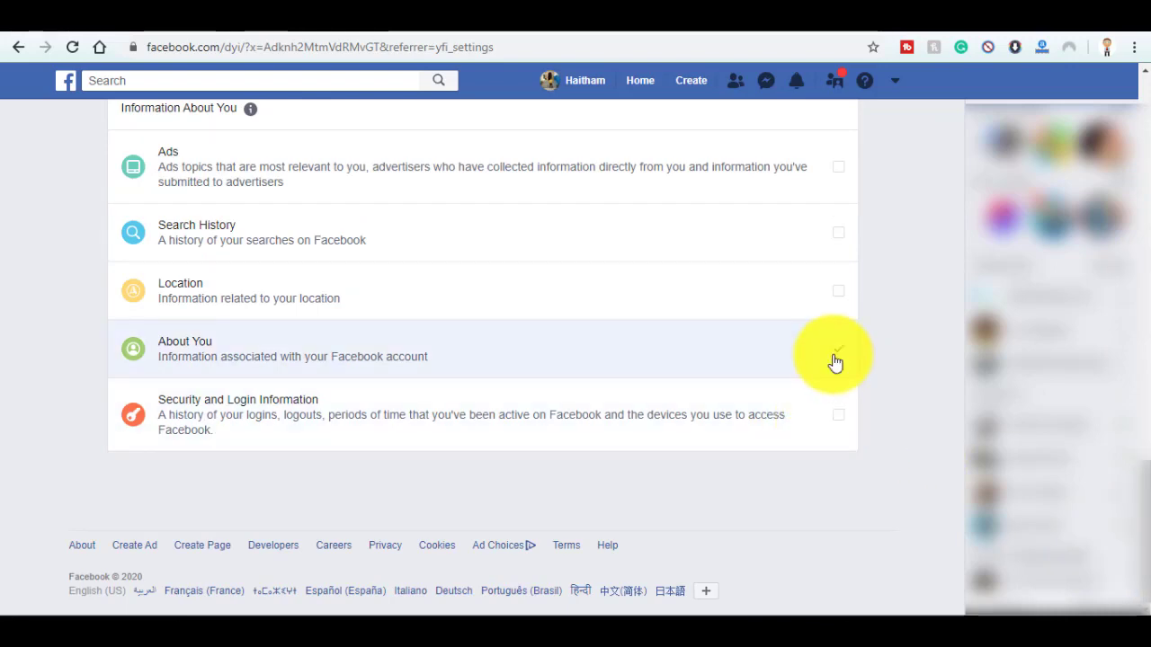
pyautogui.scroll(3)
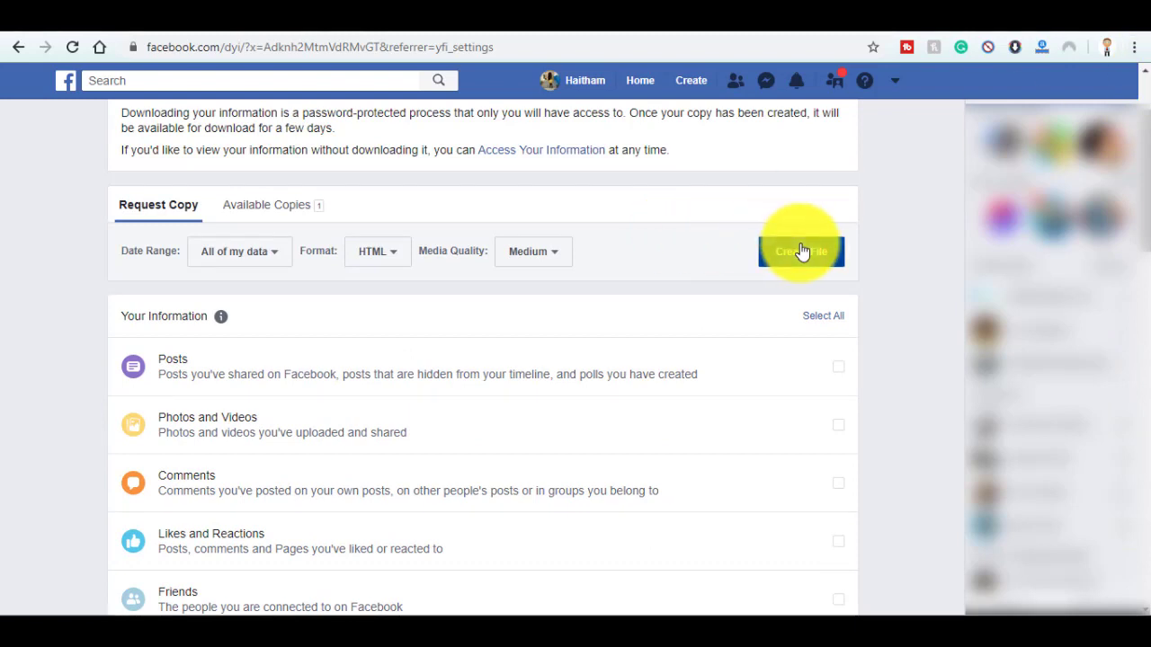
pyautogui.click(801, 251)
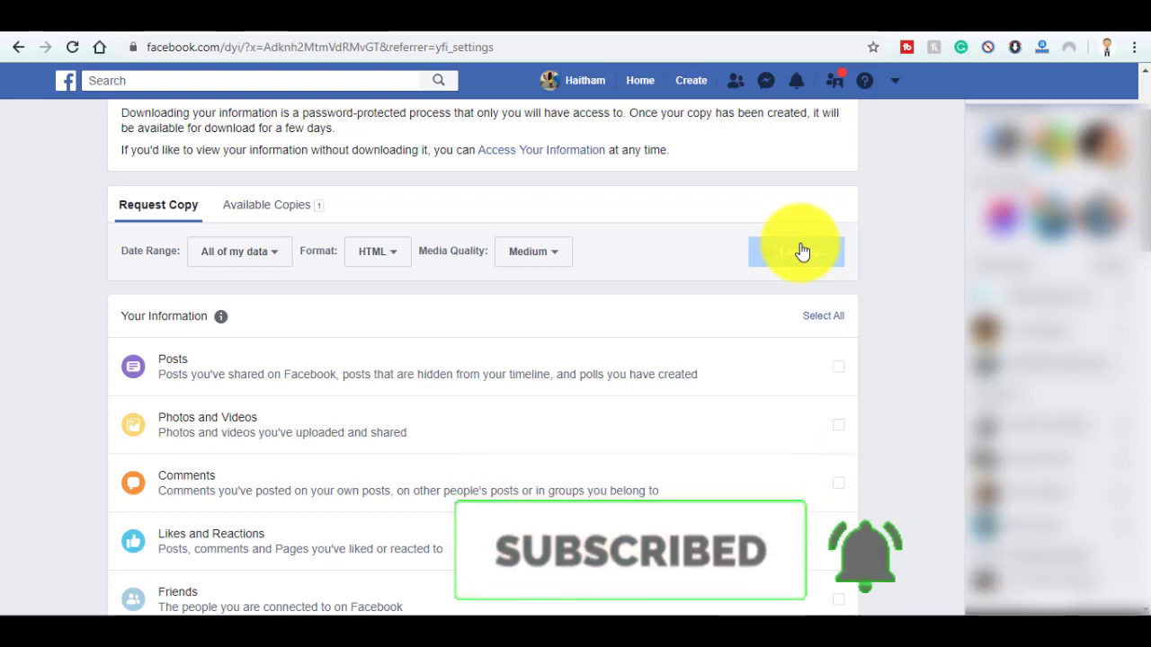
# Check the 'file is ready' notification and view the Available Copies list
pyautogui.click(796, 250)
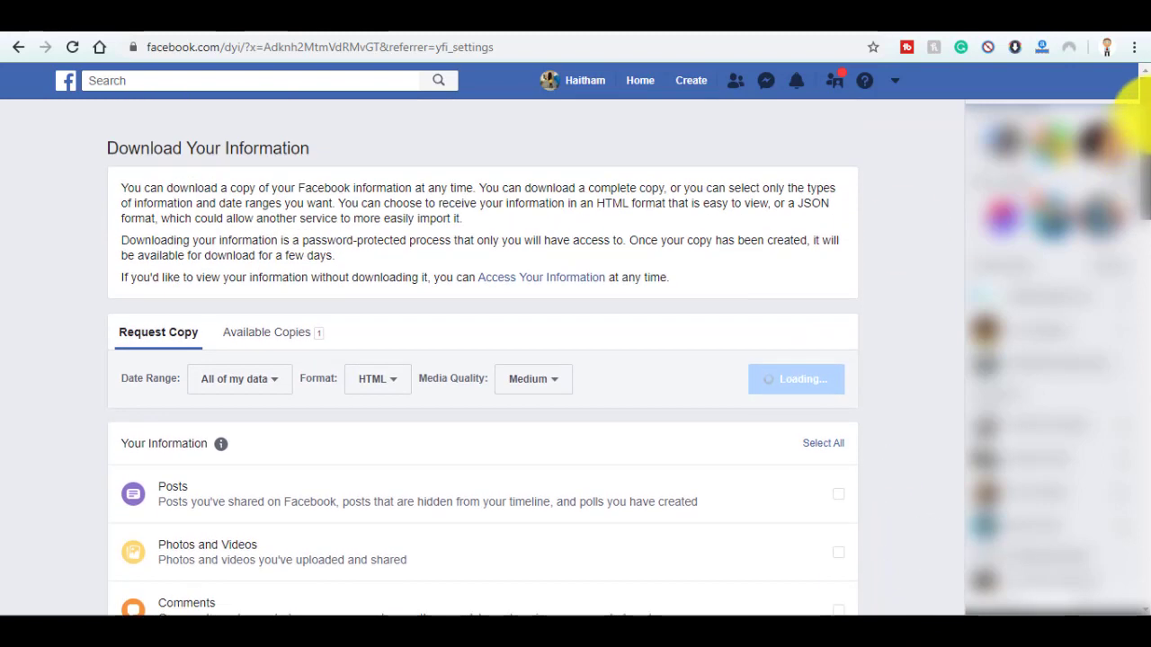
pyautogui.click(795, 80)
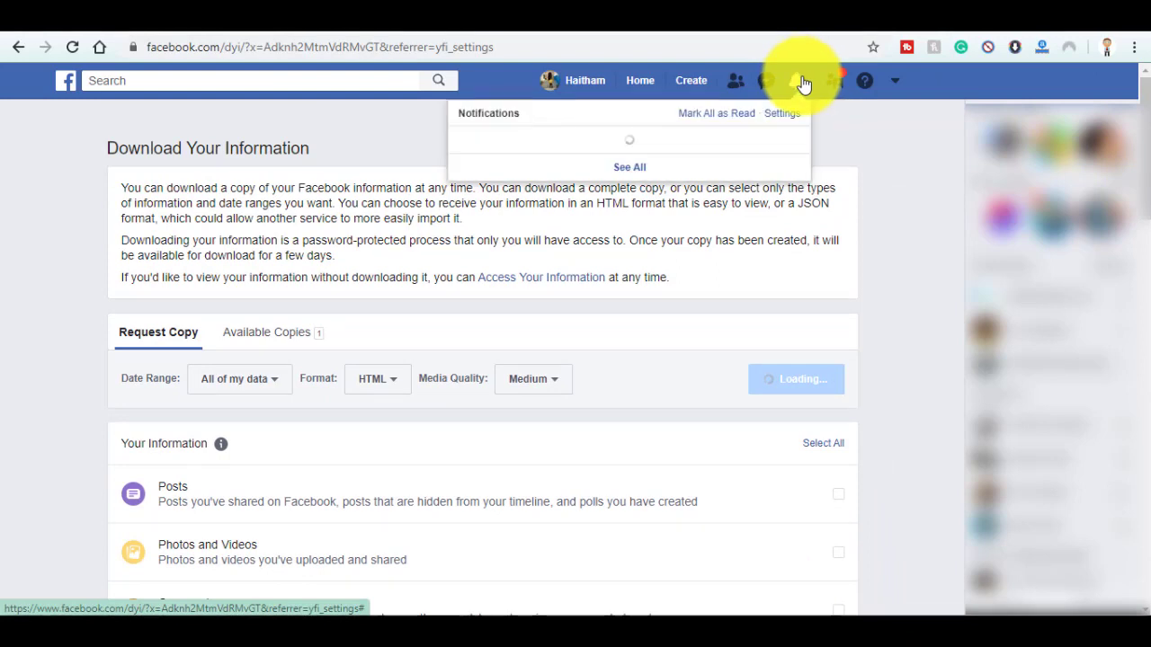
pyautogui.moveTo(801, 149)
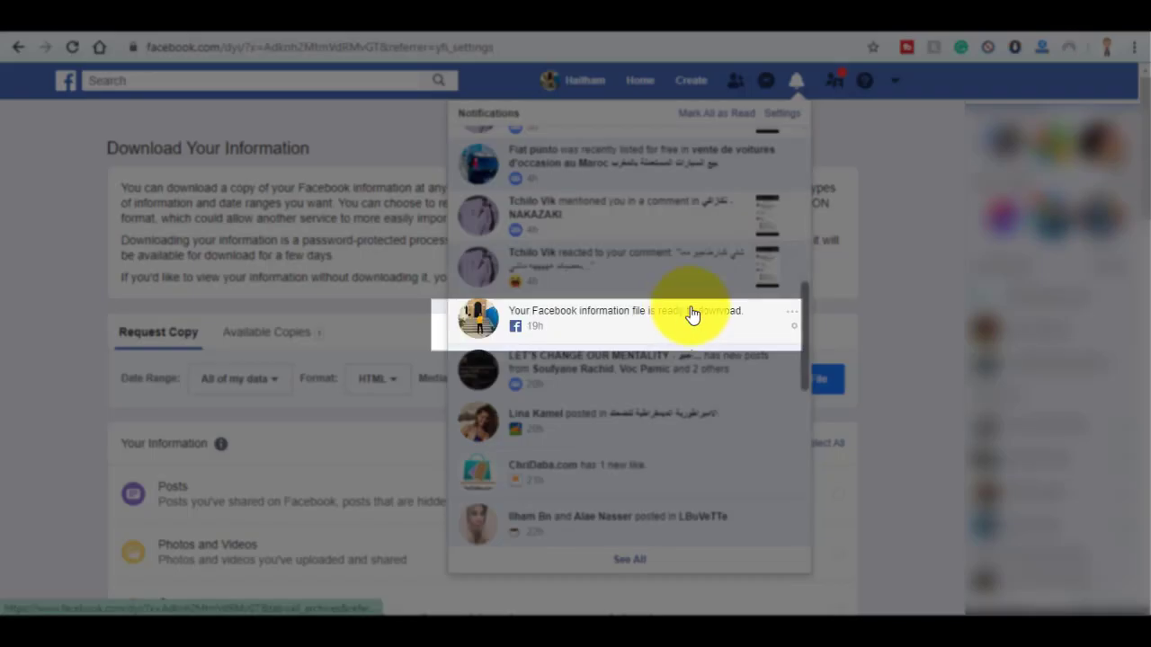
pyautogui.moveTo(931, 220)
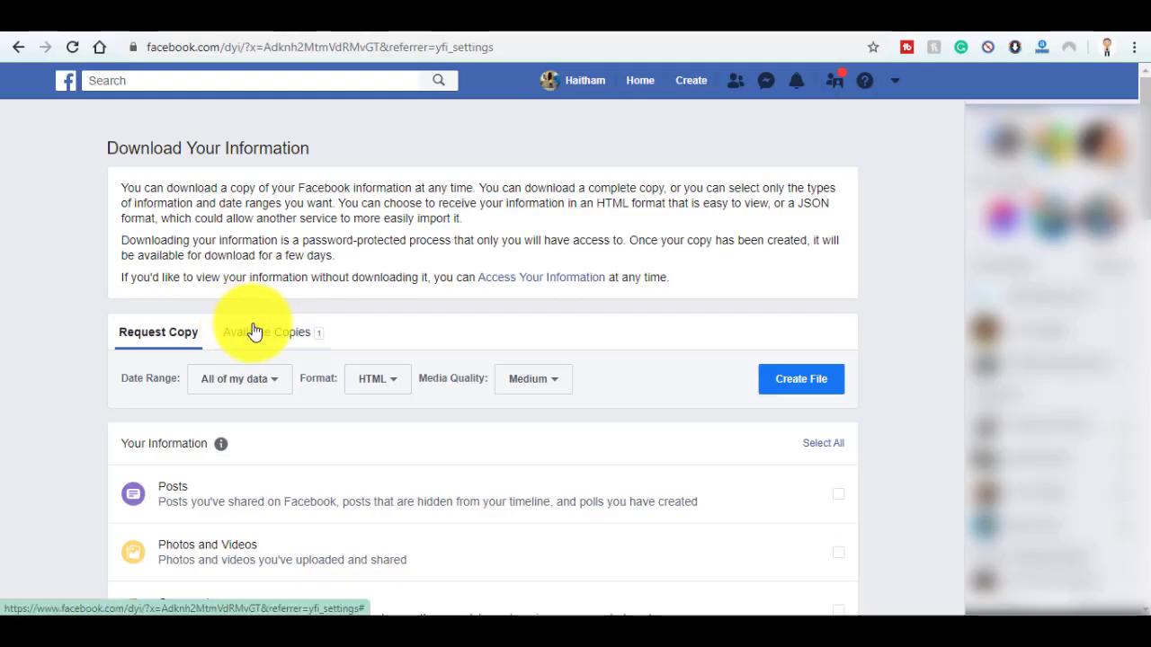
pyautogui.click(268, 332)
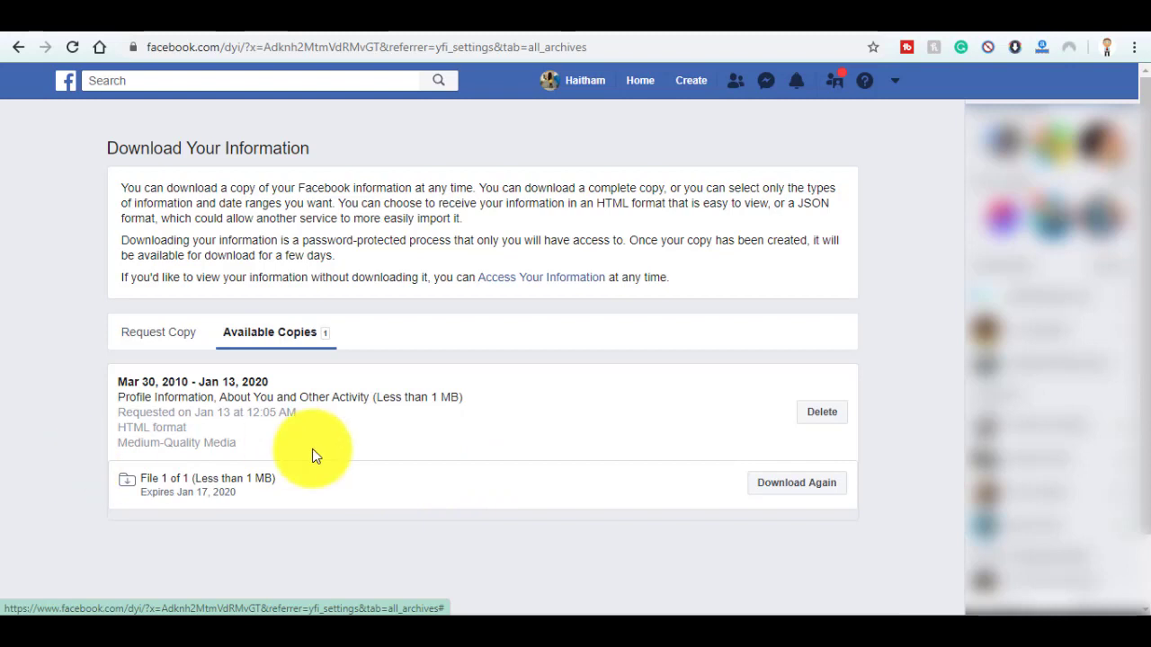
pyautogui.moveTo(706, 573)
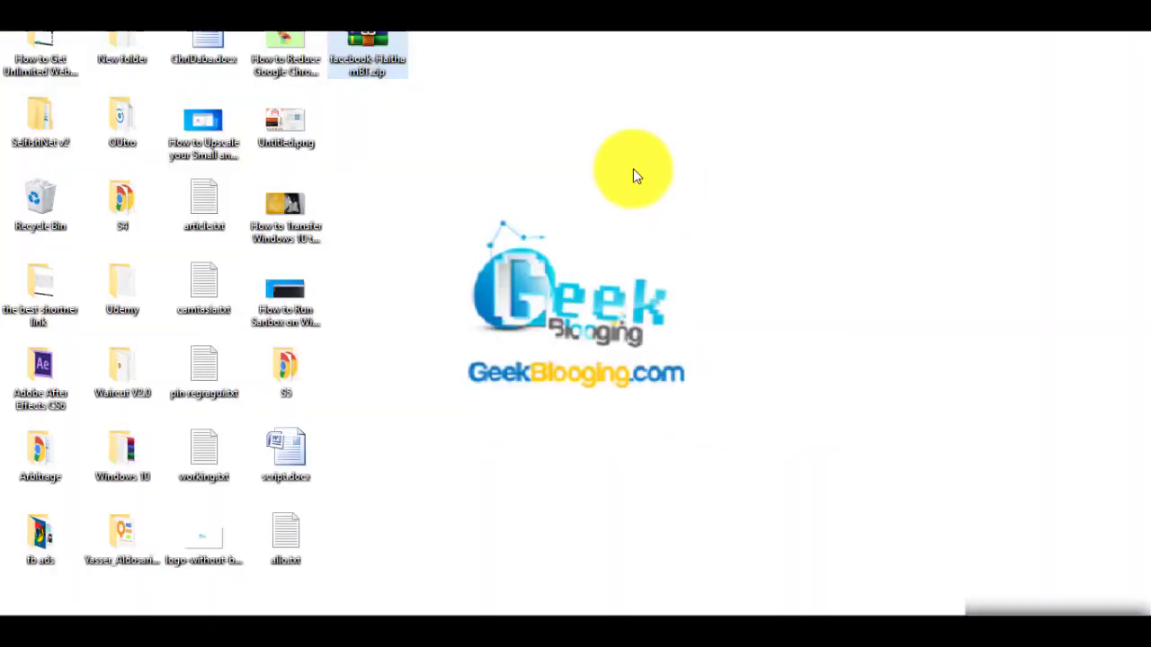
pyautogui.moveTo(364, 65)
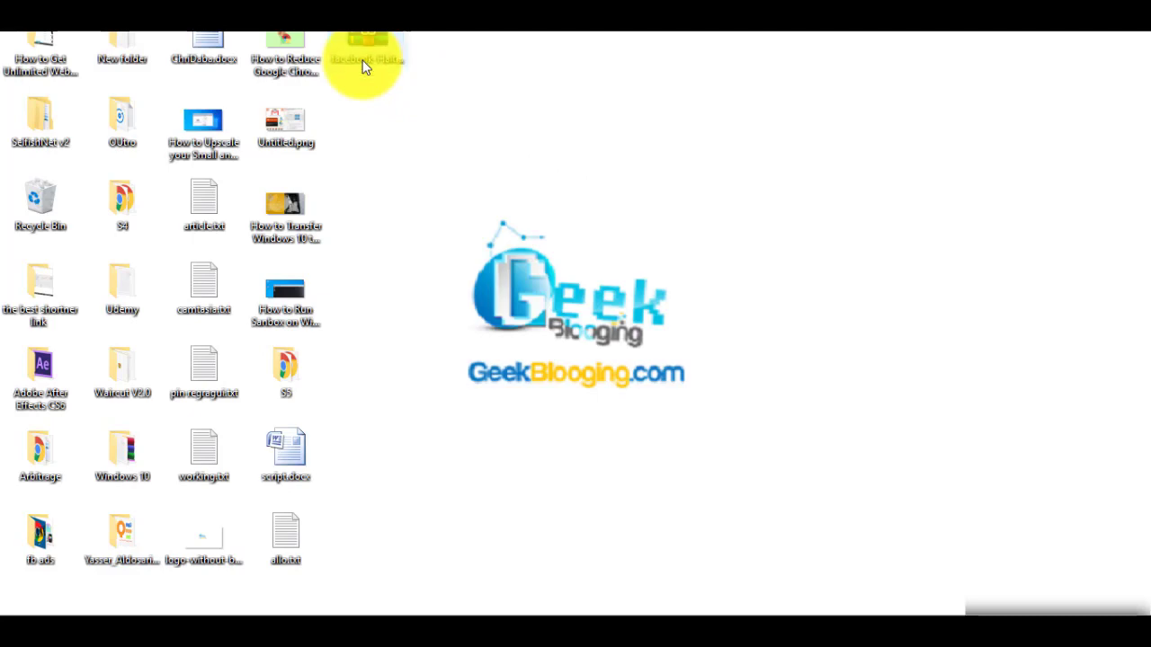
# Open your_address_books.html from the archive's about_you folder in WinRAR
pyautogui.doubleClick(364, 45)
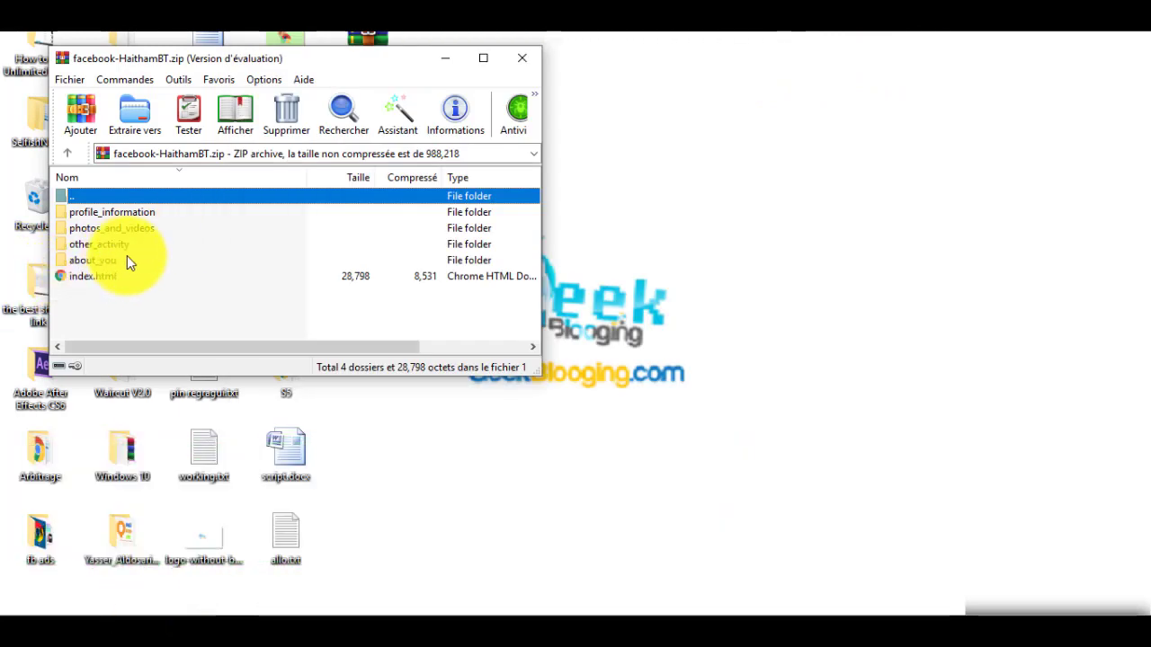
pyautogui.doubleClick(93, 260)
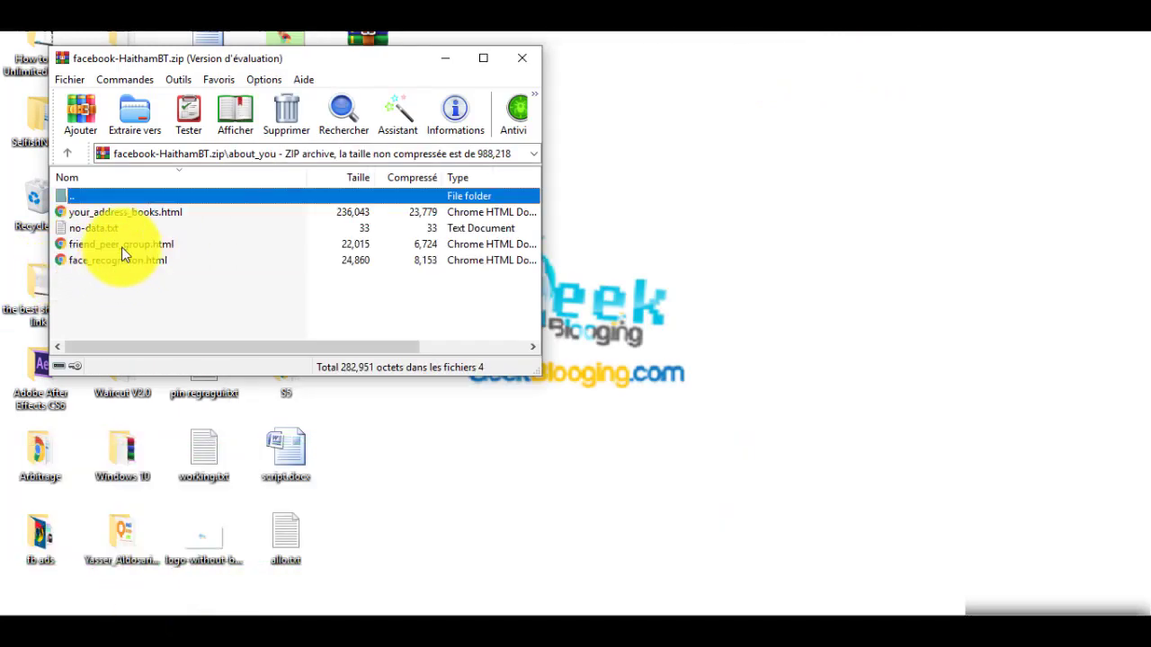
pyautogui.click(126, 212)
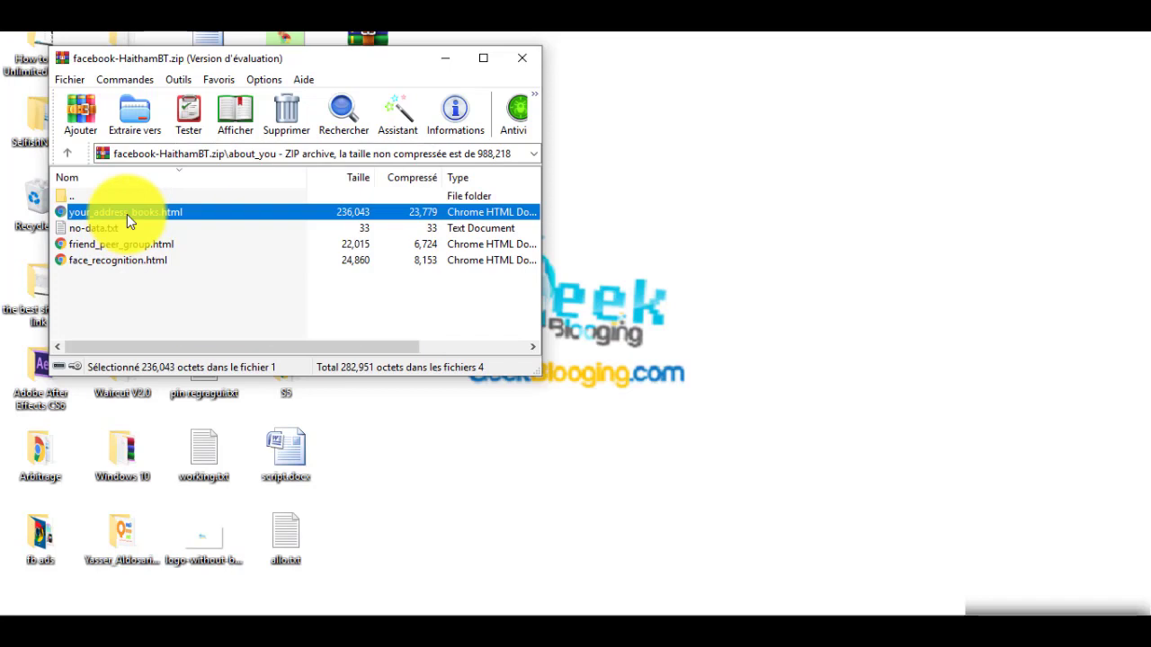
pyautogui.doubleClick(126, 211)
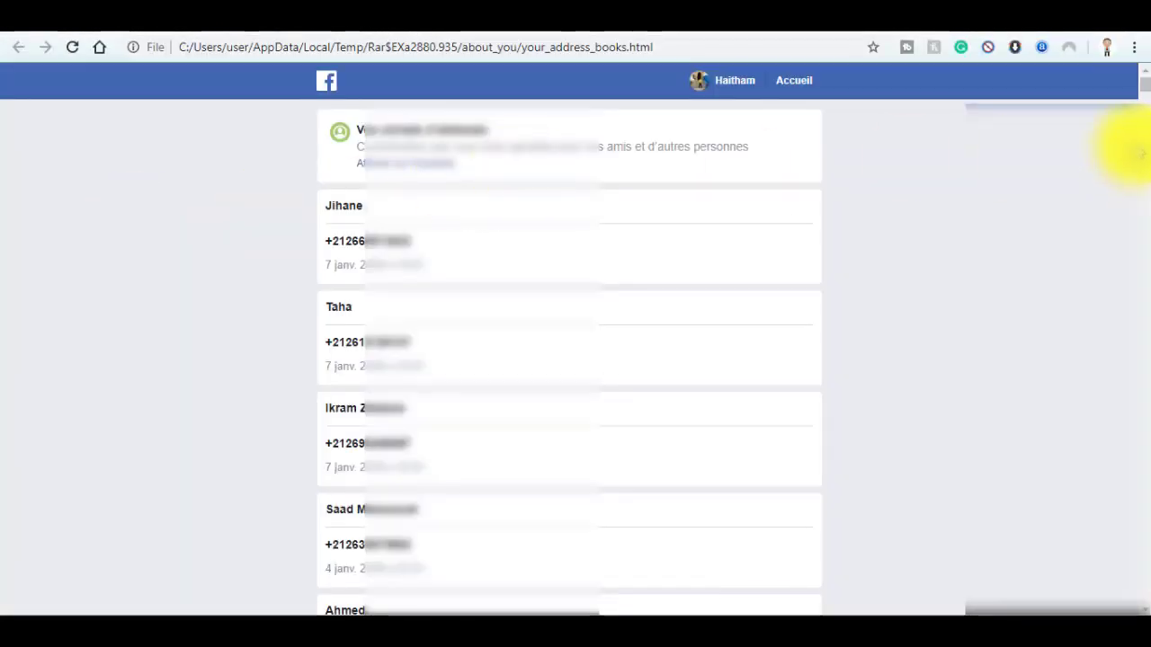
# Scroll down and back up through the contacts on the address book page
pyautogui.scroll(-3)
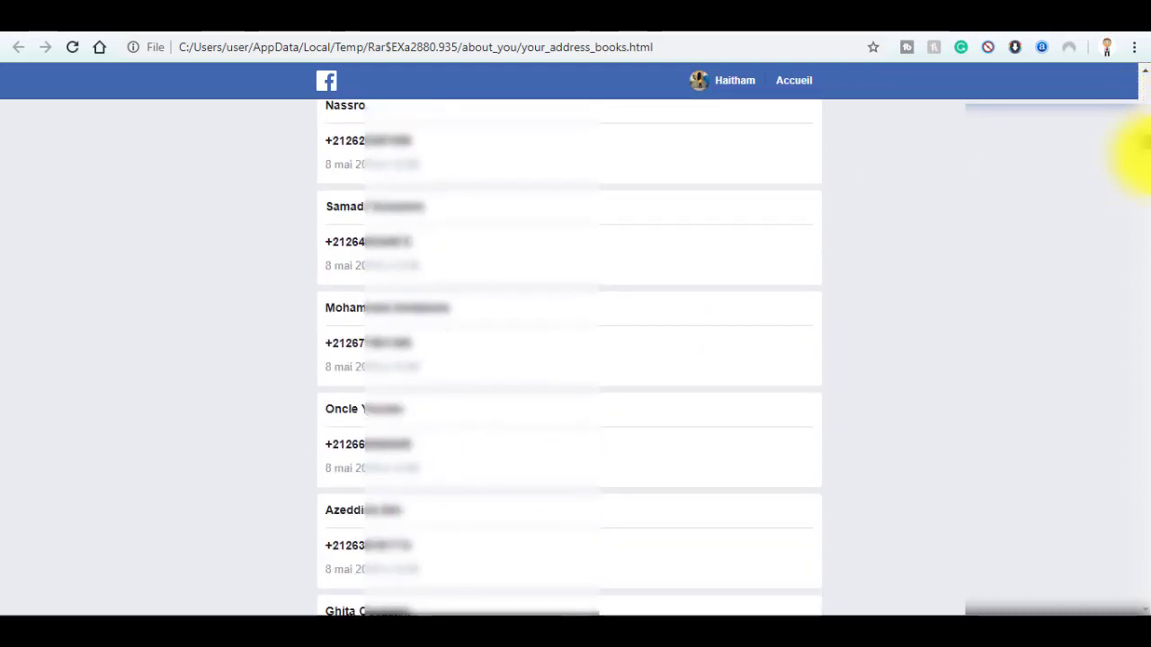
pyautogui.scroll(-3)
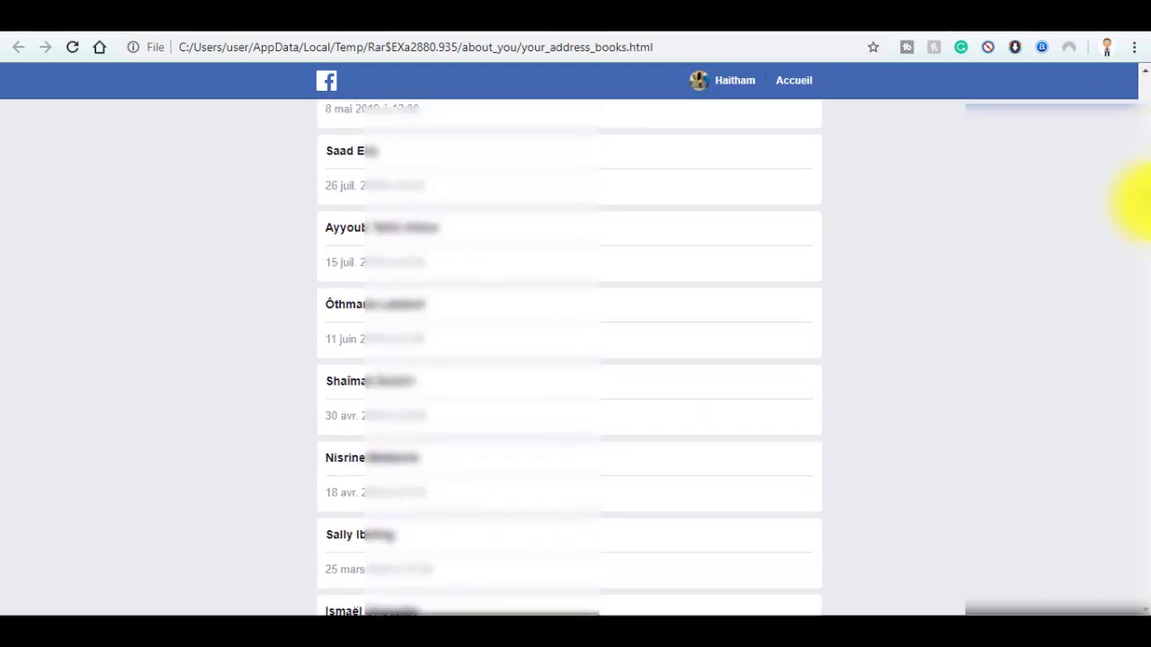
pyautogui.scroll(3)
pyautogui.write('pc')
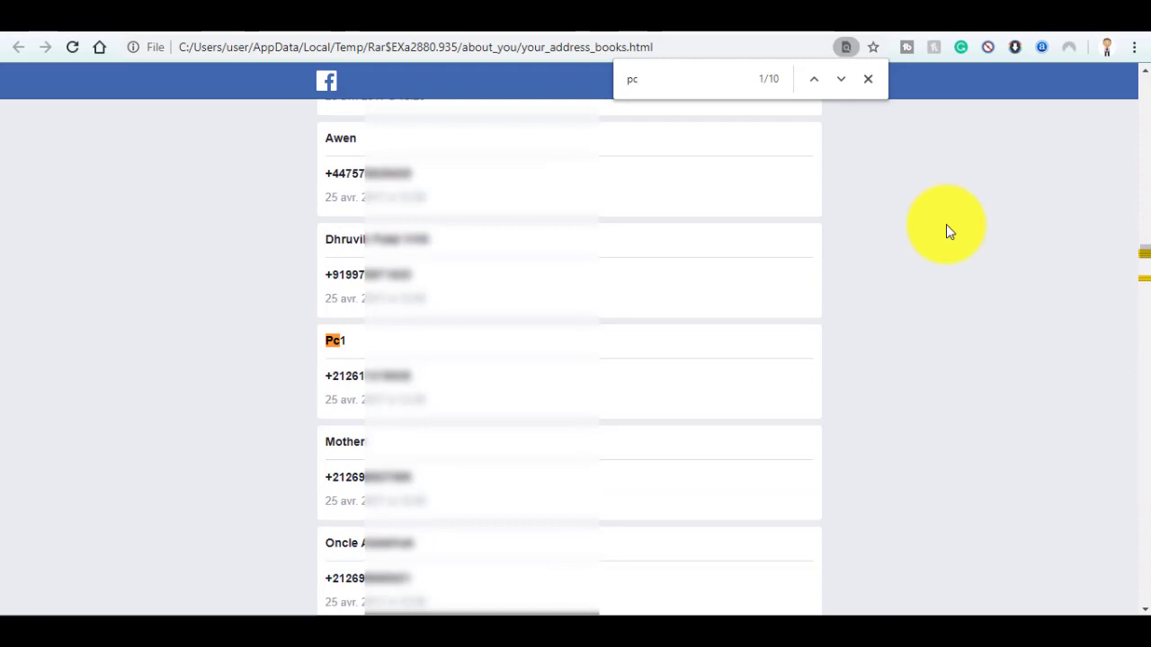
# Refine the find text to 'pc1', jump to the next match, and scroll to the bottom
pyautogui.write('1')
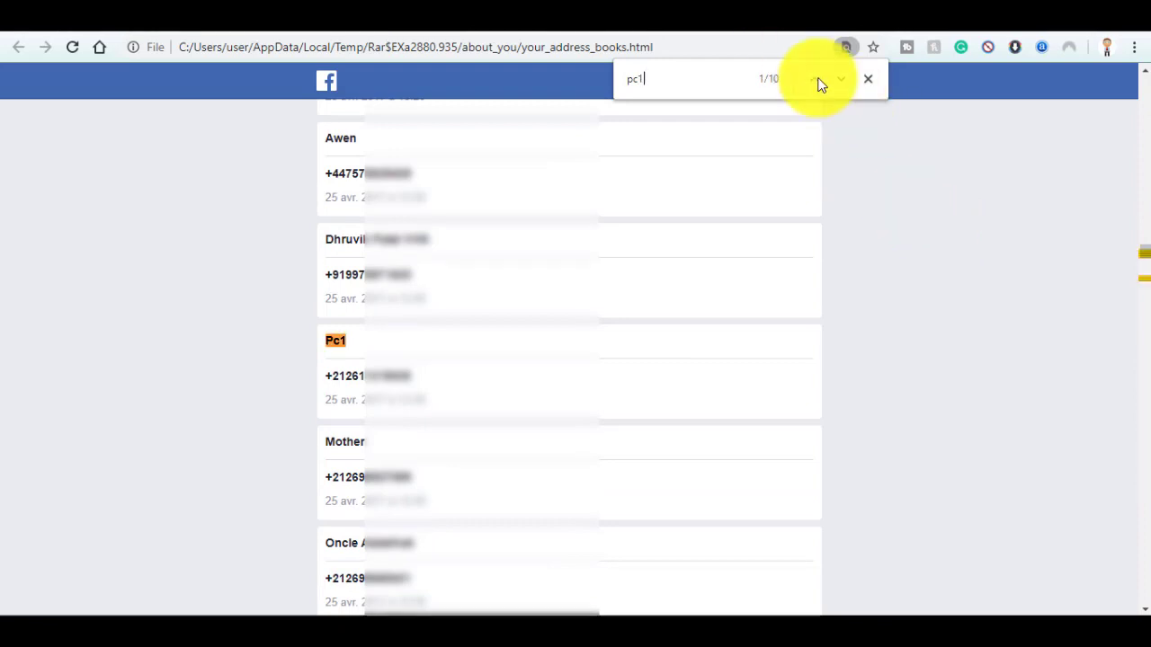
pyautogui.click(841, 78)
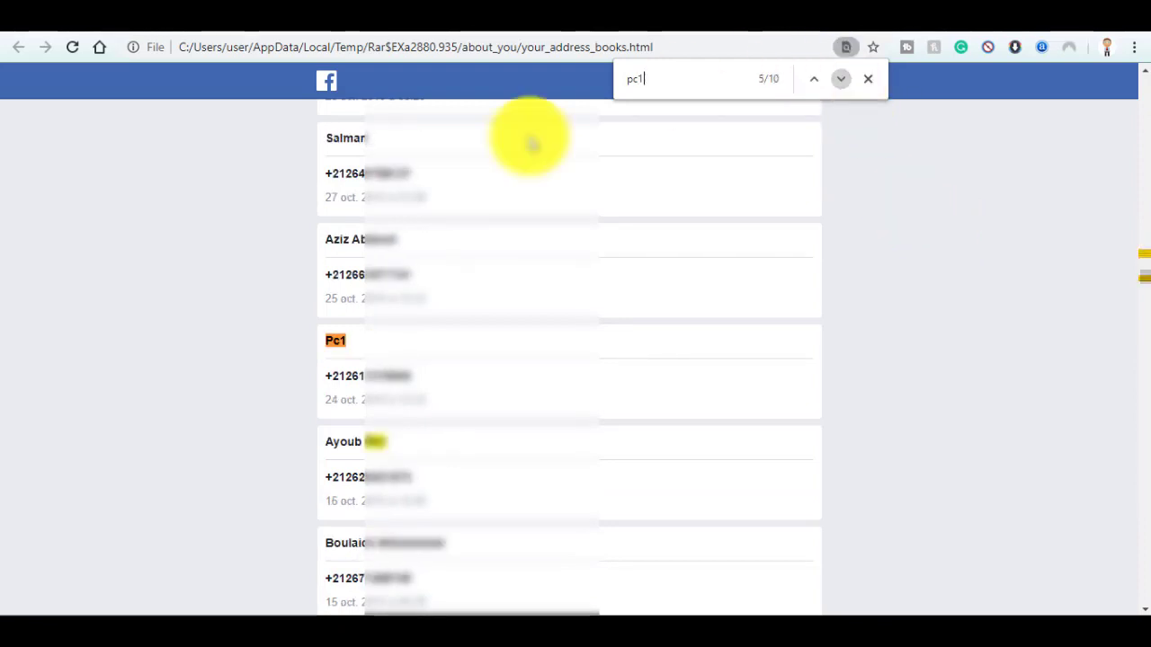
pyautogui.moveTo(373, 405)
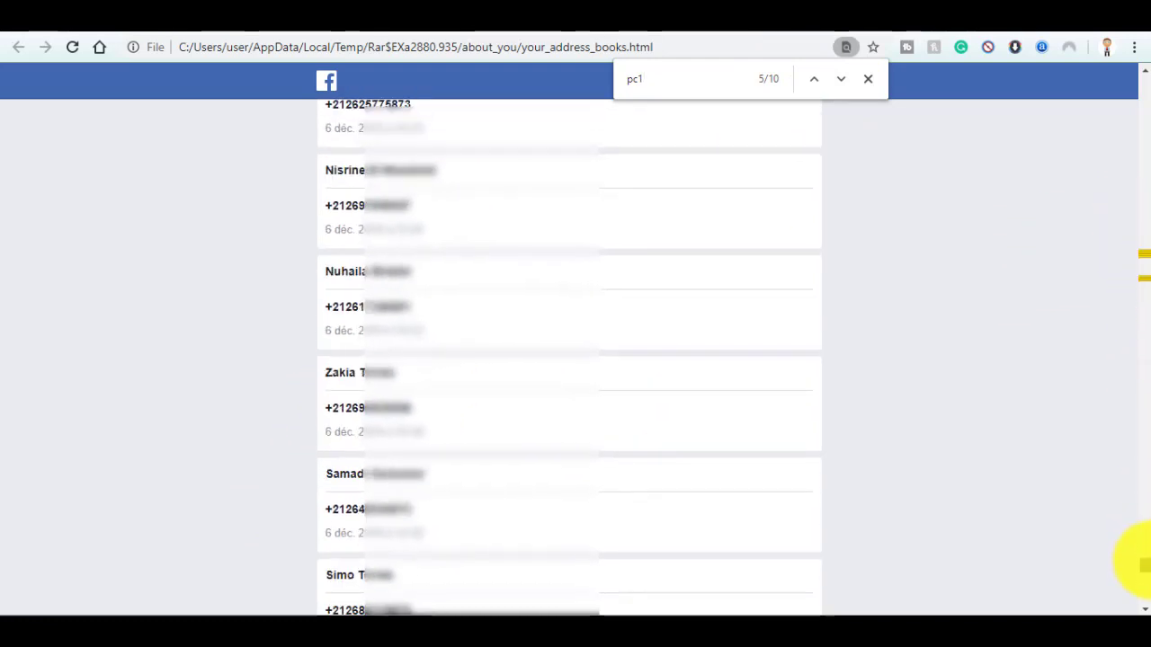
pyautogui.scroll(-3)
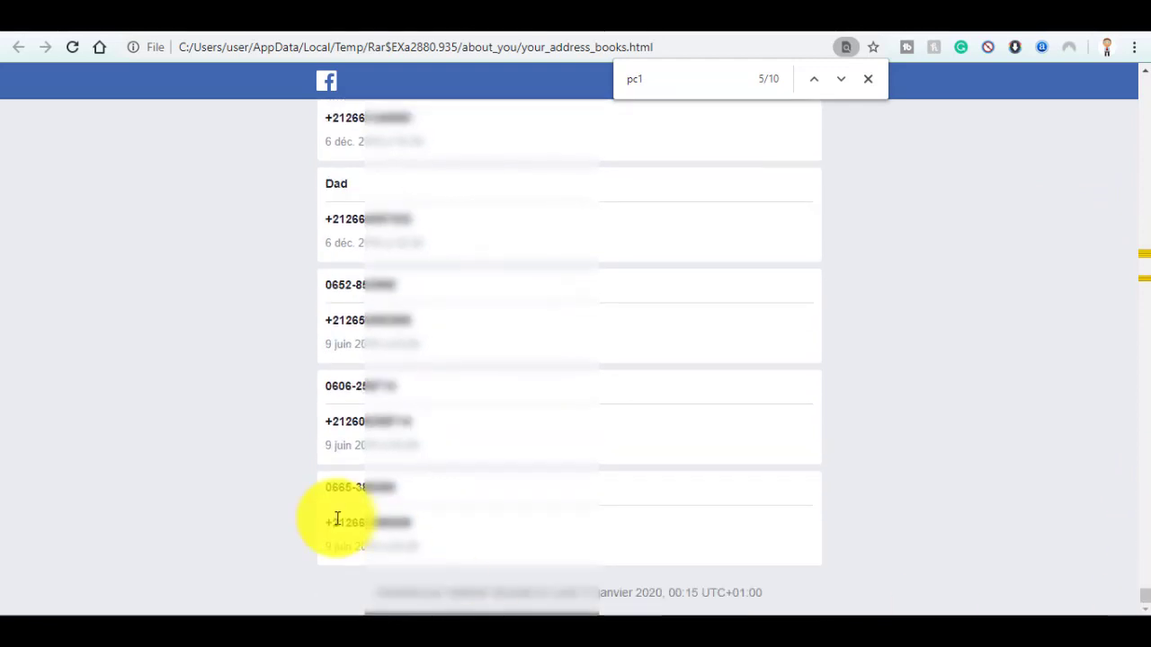
pyautogui.moveTo(423, 553)
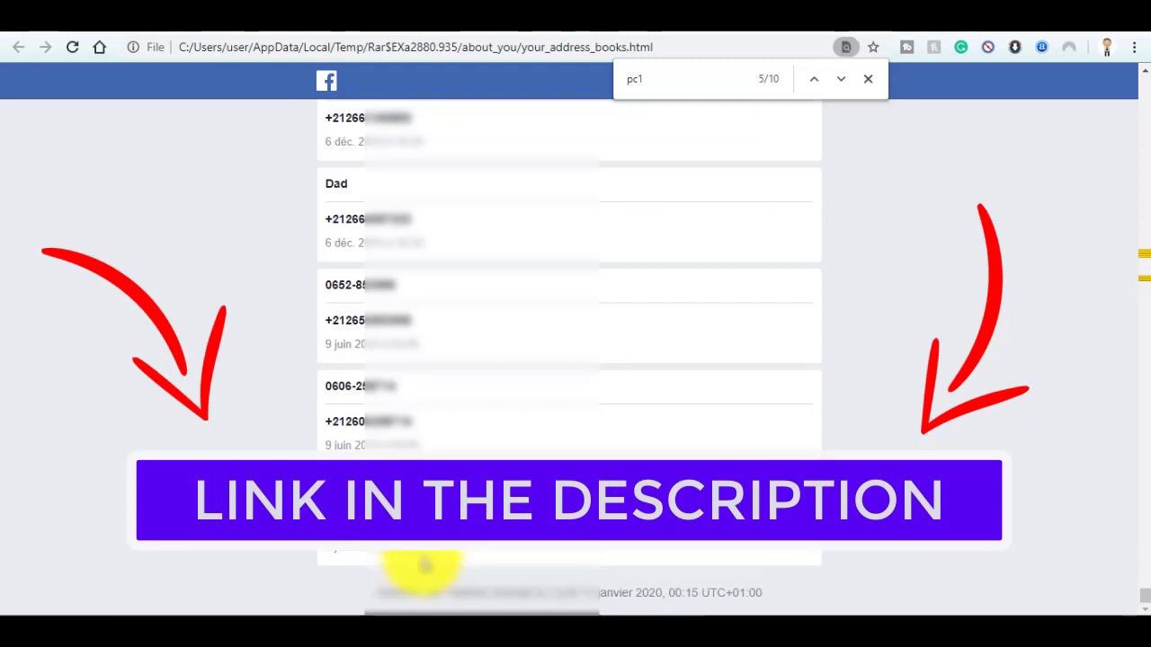
pyautogui.scroll(-3)
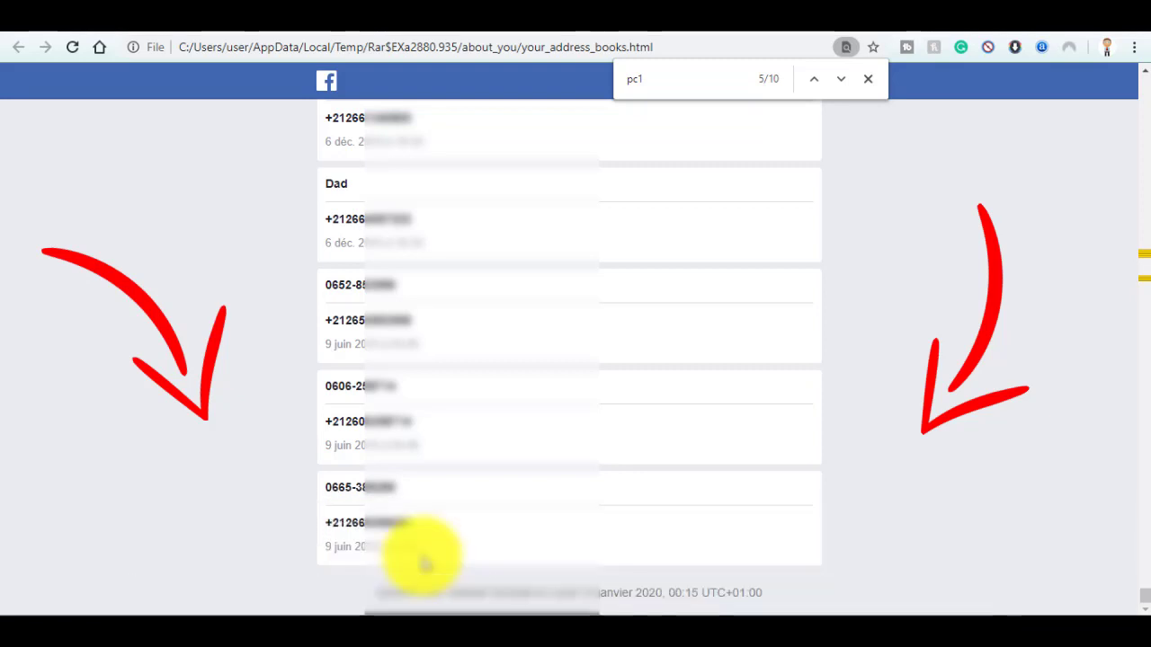